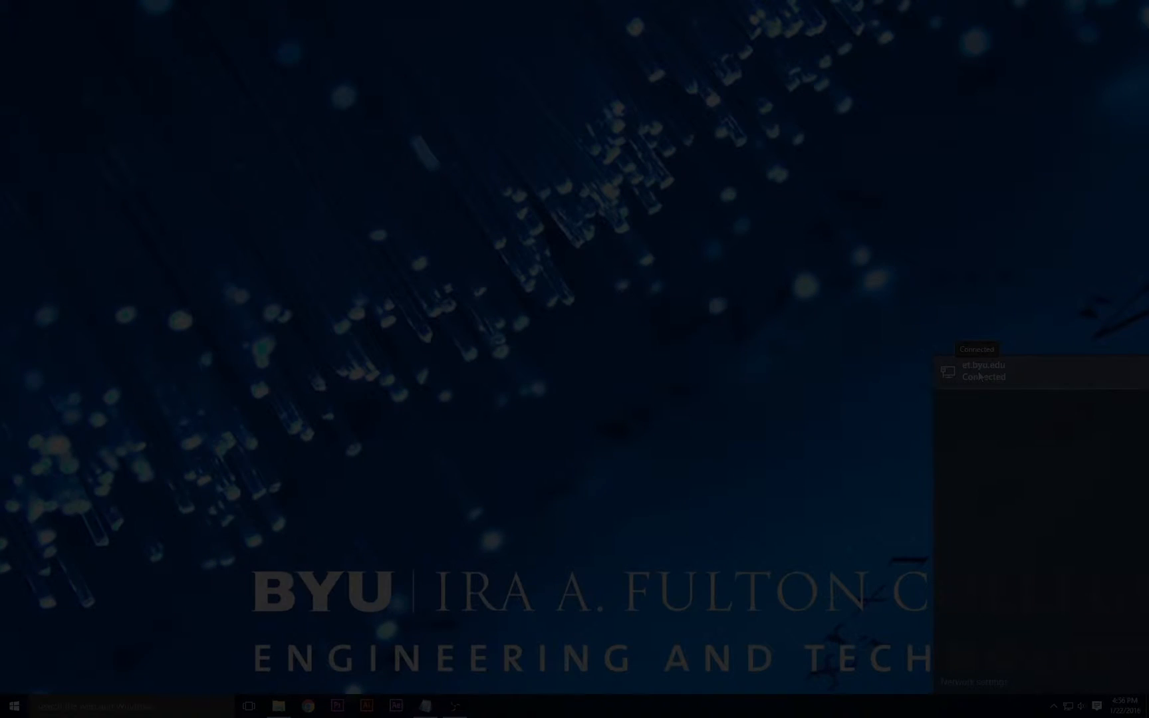
Step: Dismiss the network panel and launch File Explorer from the Start menu
left_click(12, 706)
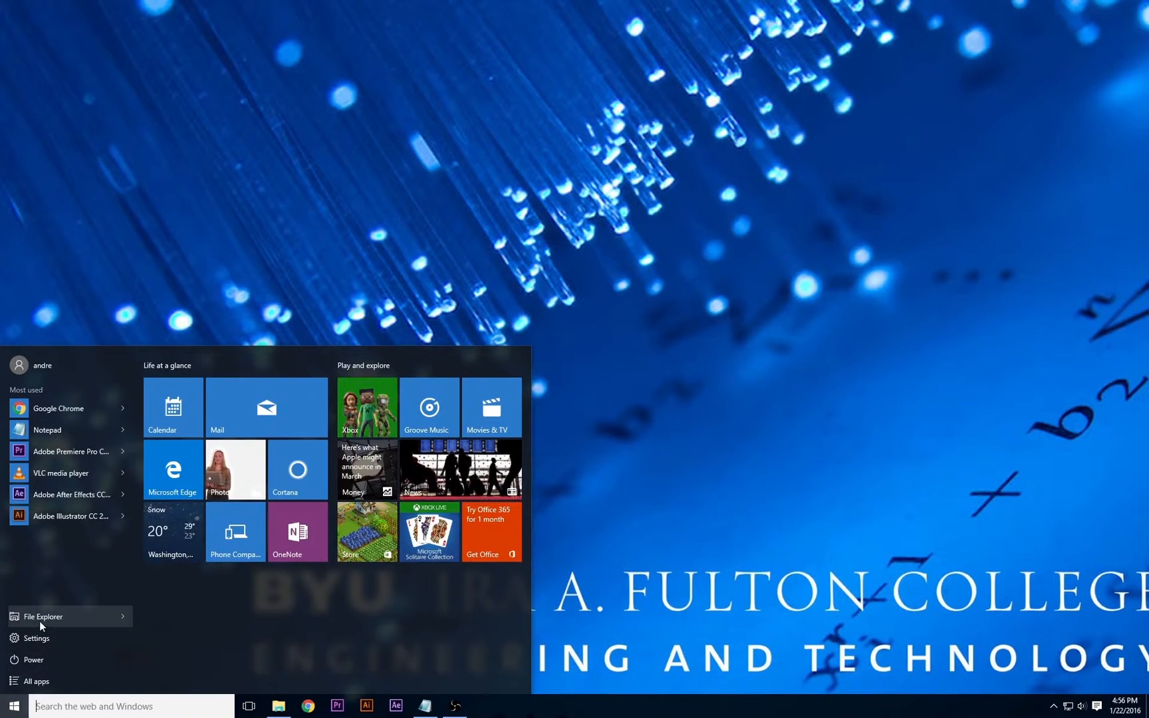
left_click(41, 616)
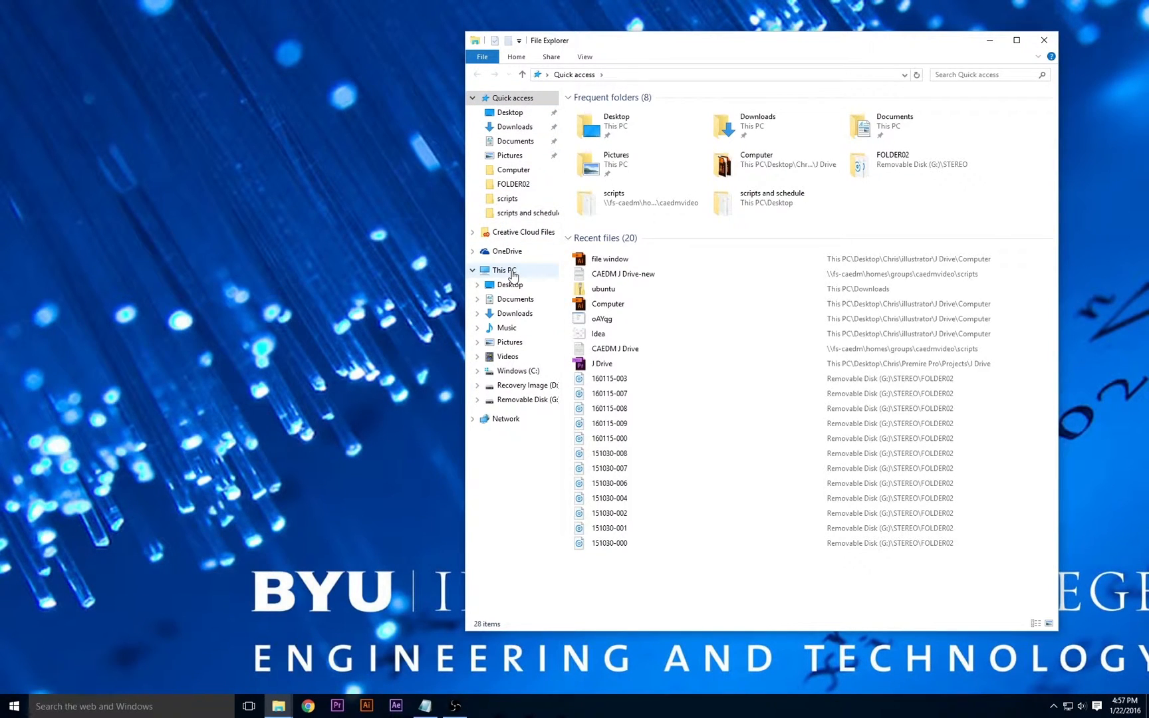
Step: Map drive J: to \\fs-caedm.et.byu.edu\homes with Connect using different credentials enabled
right_click(504, 270)
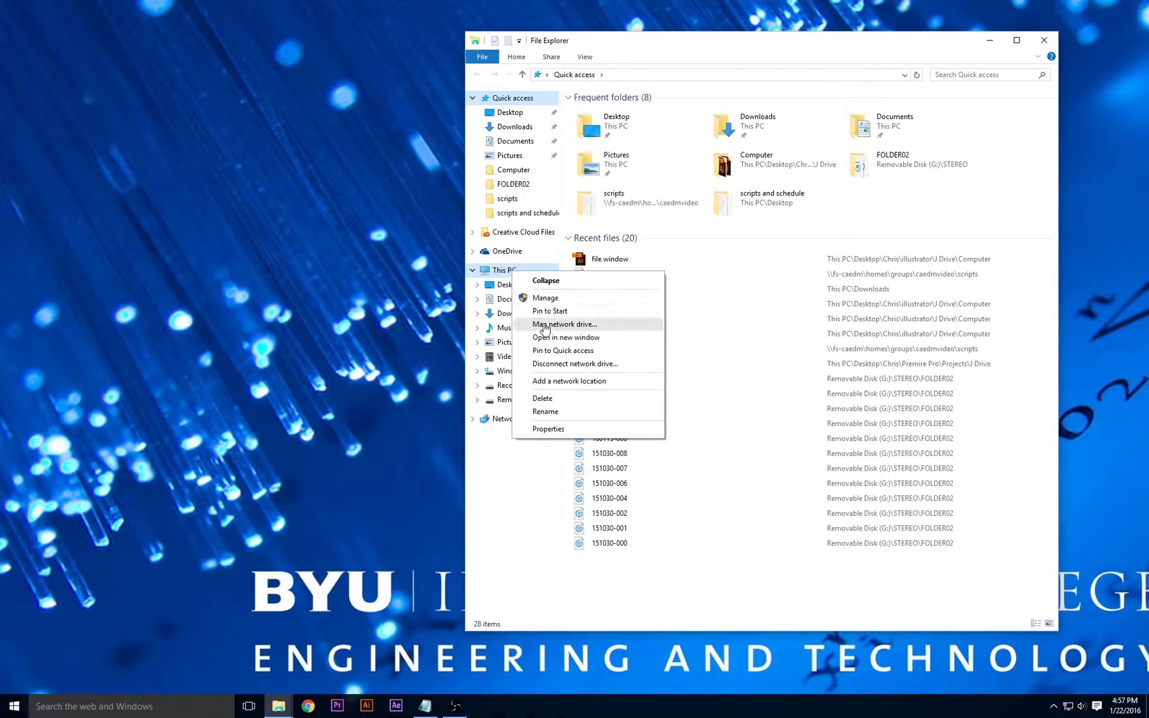
left_click(565, 324)
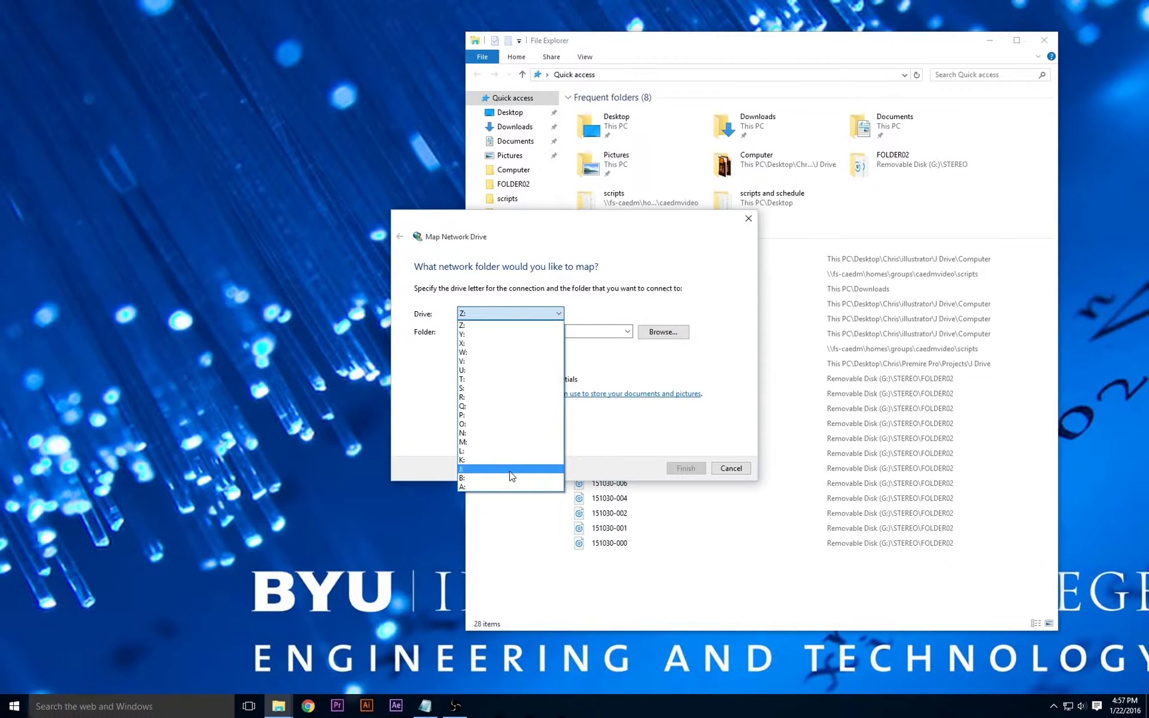
left_click(510, 468)
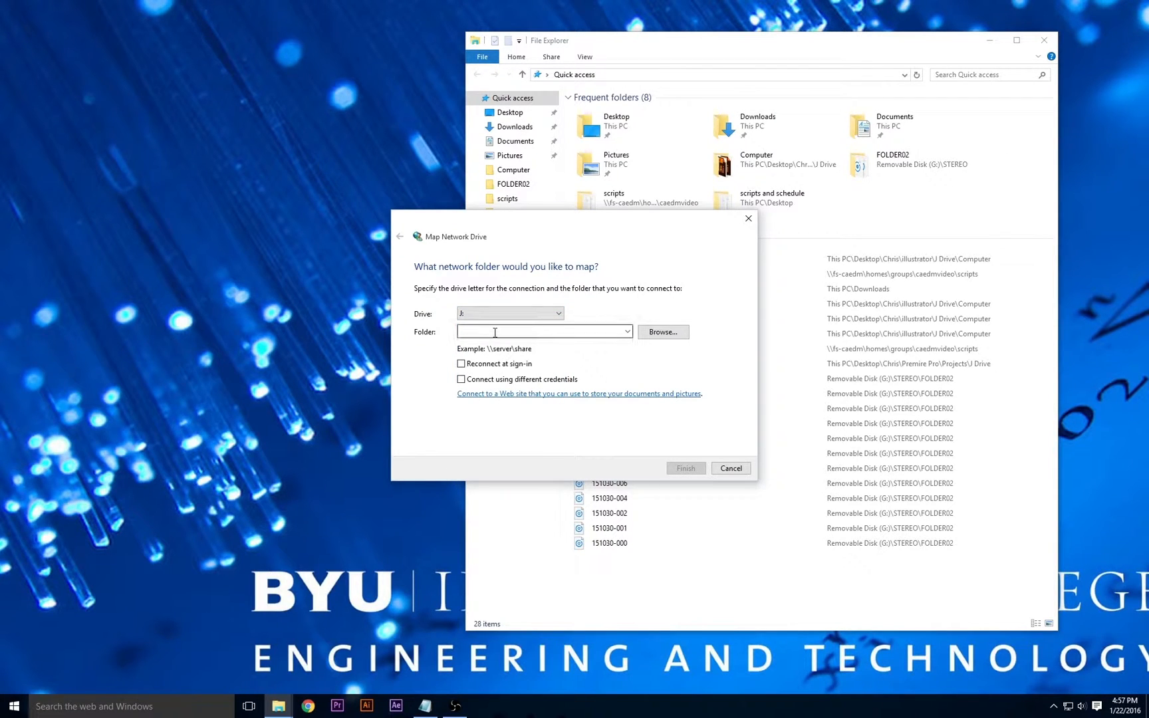
type("\\\\fs-ca")
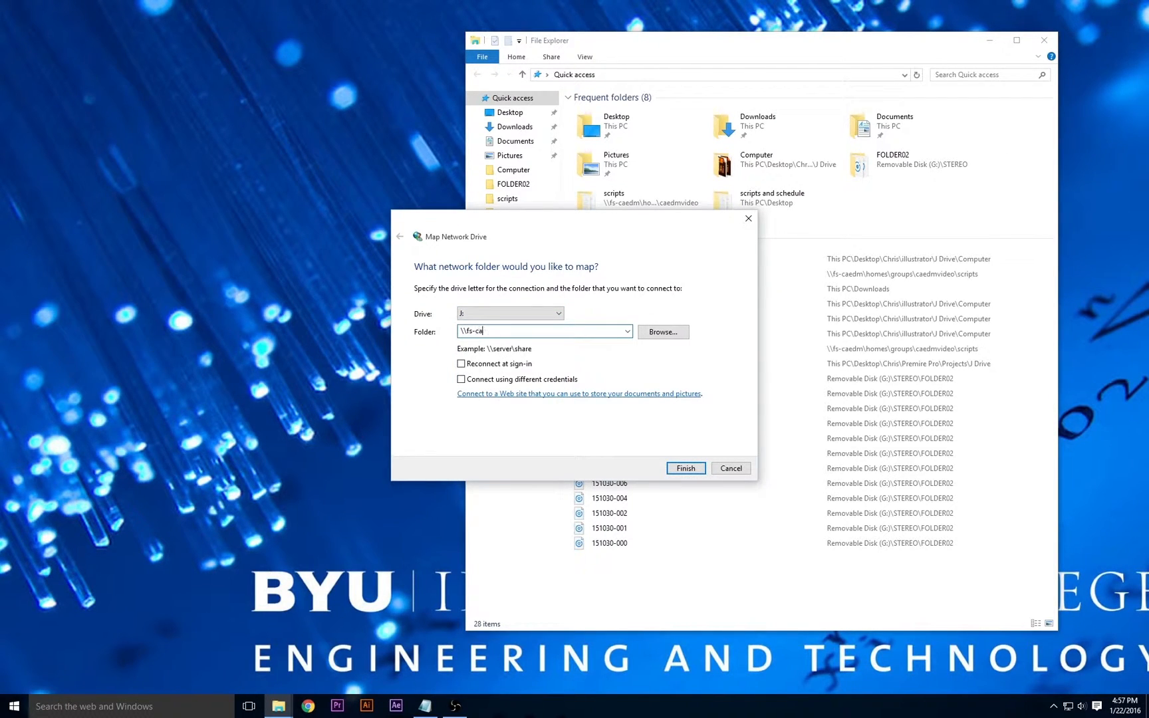
type("edm.et.byu.edu\\homes")
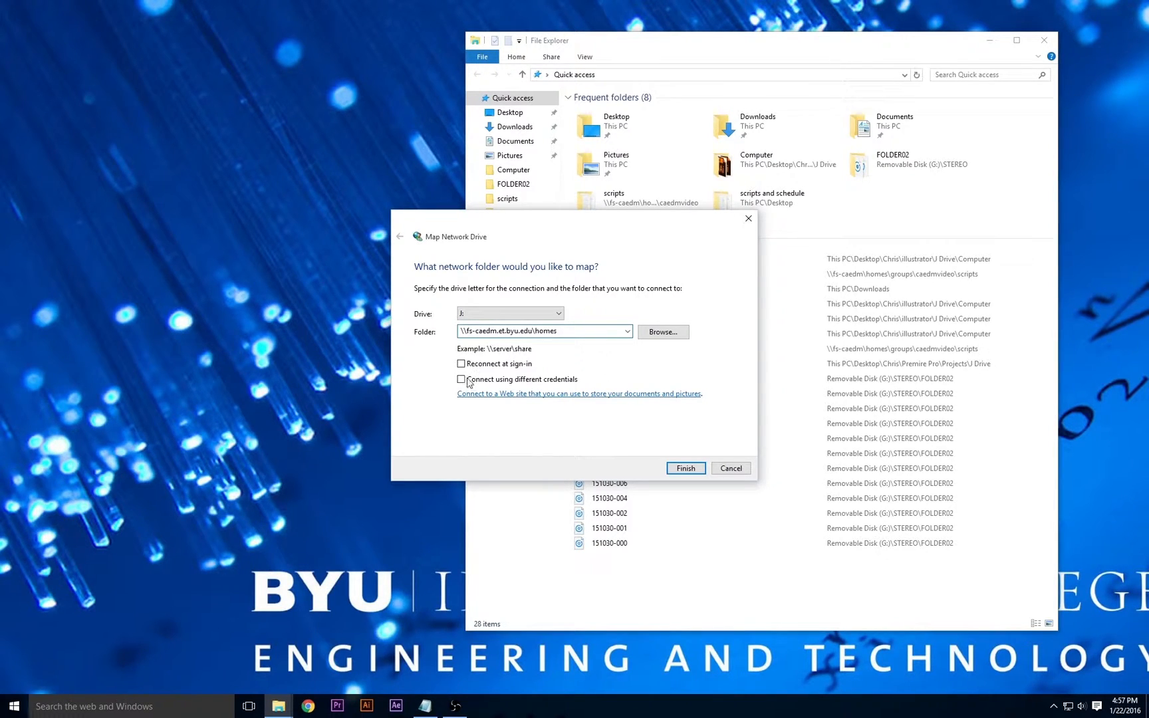
left_click(462, 379)
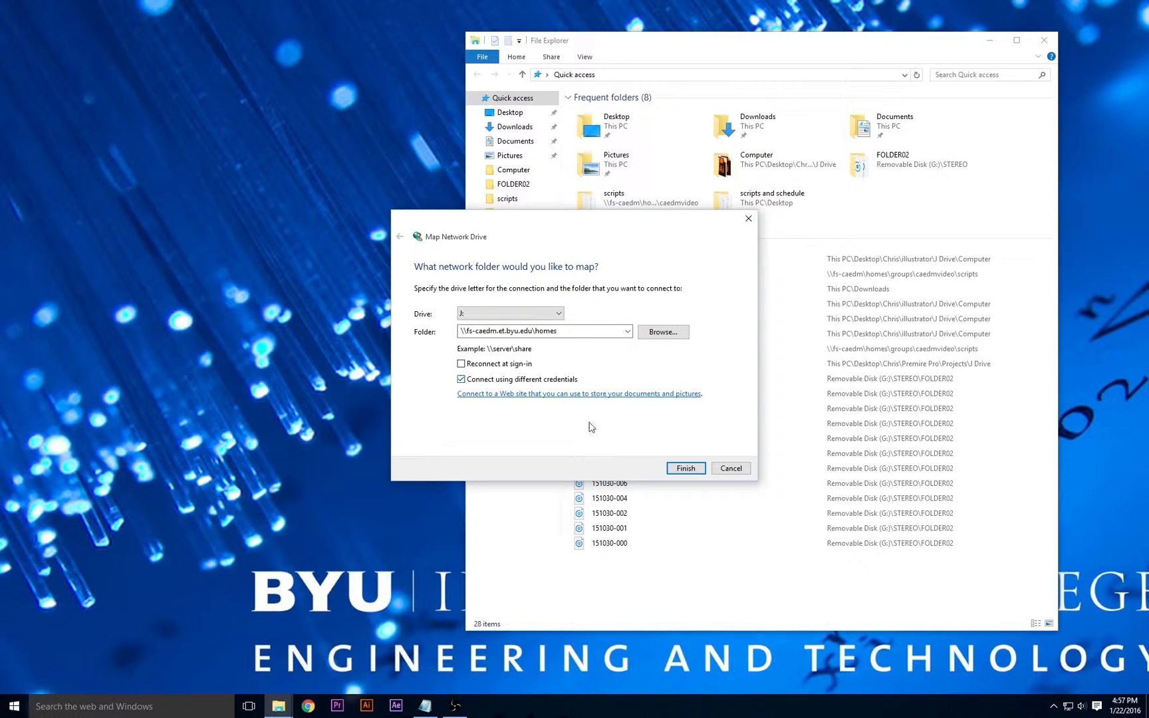
Step: Finish the mapping and sign in to fs-caedm.et.byu.edu with the CAEDM username and password
left_click(685, 468)
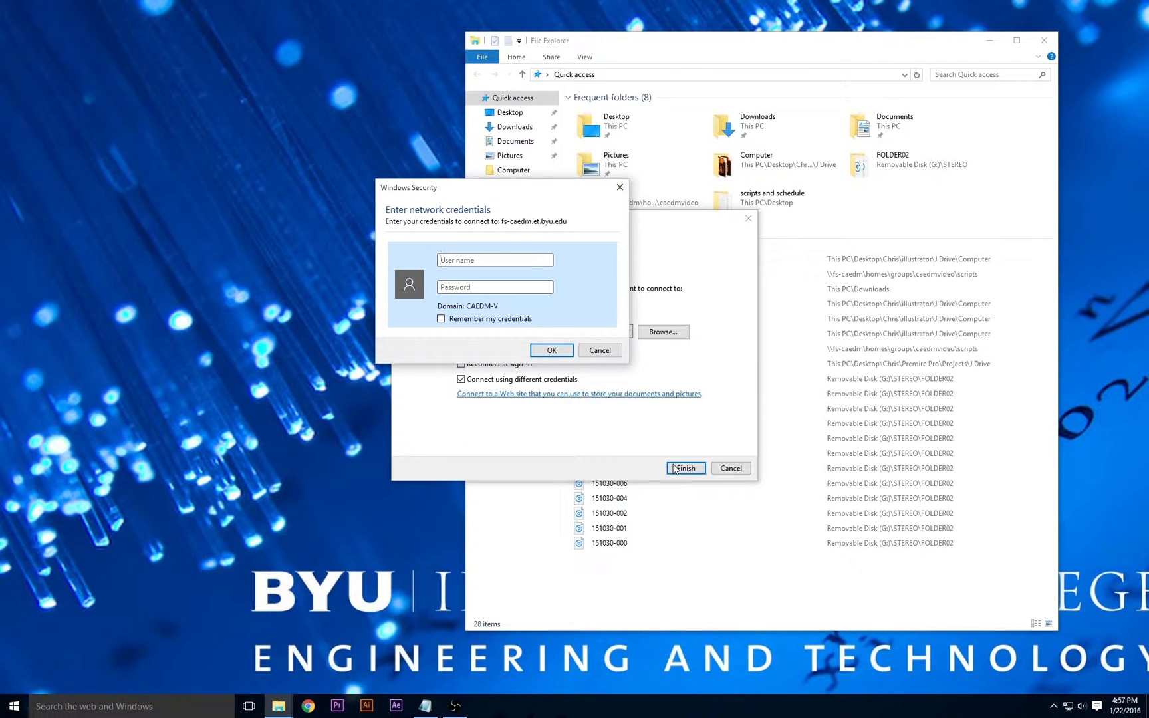
type("\\cae")
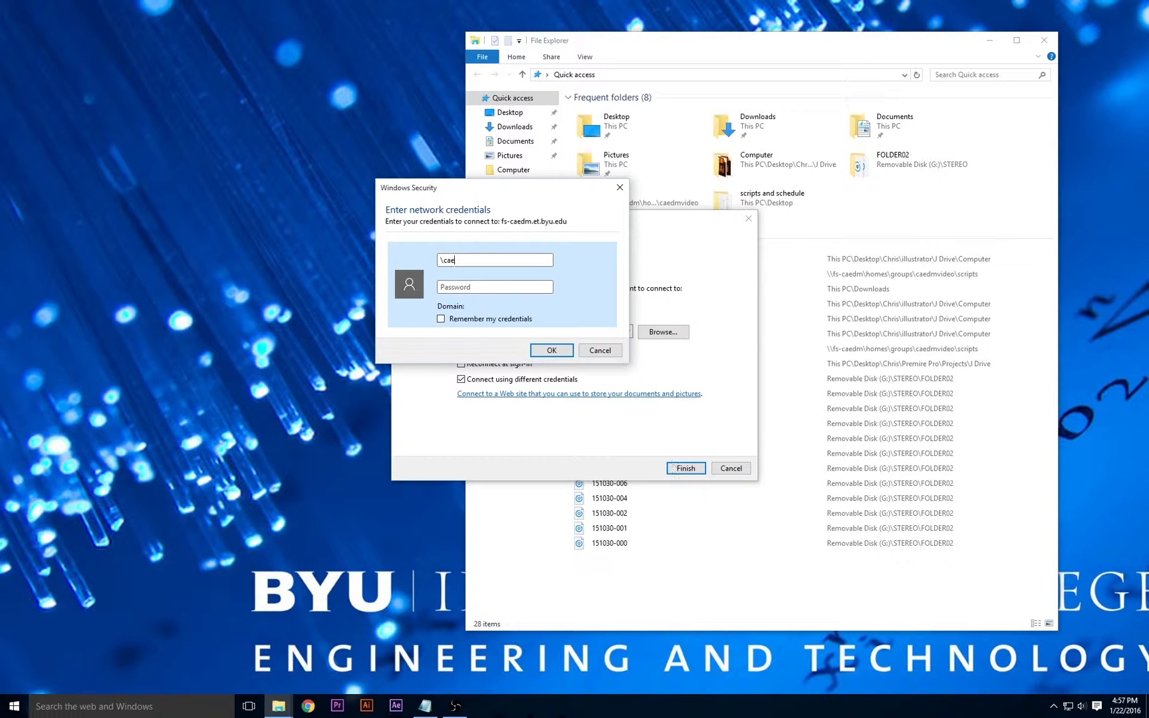
type("dm")
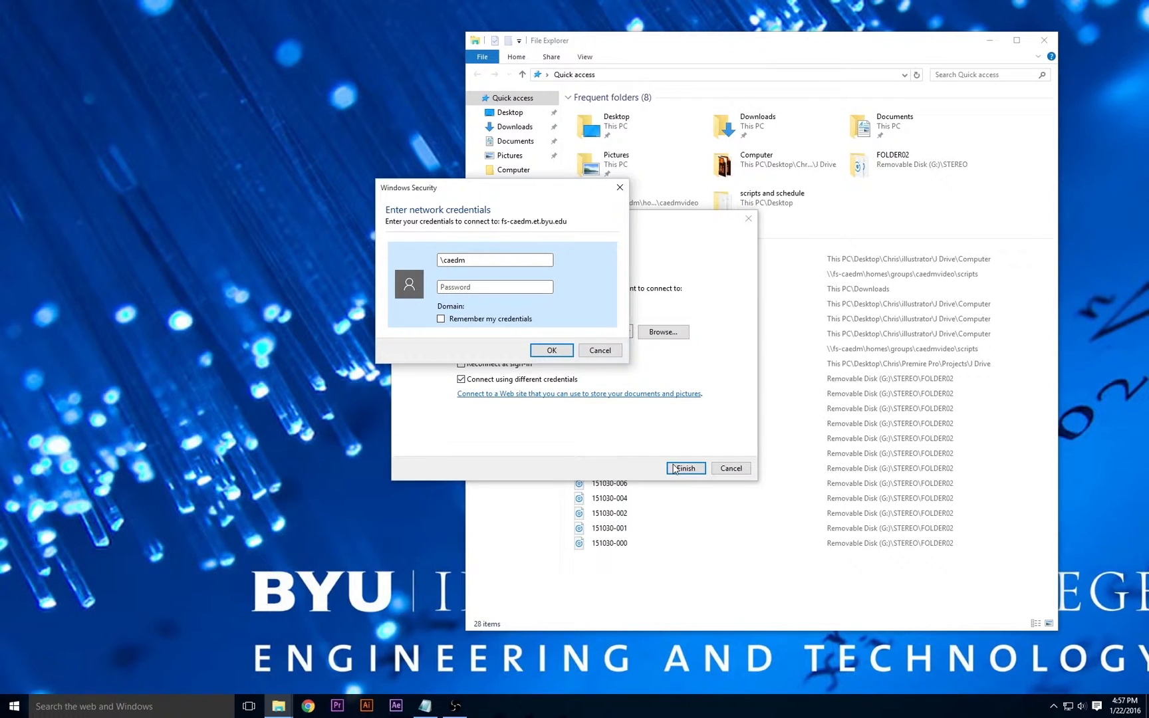
type("••••")
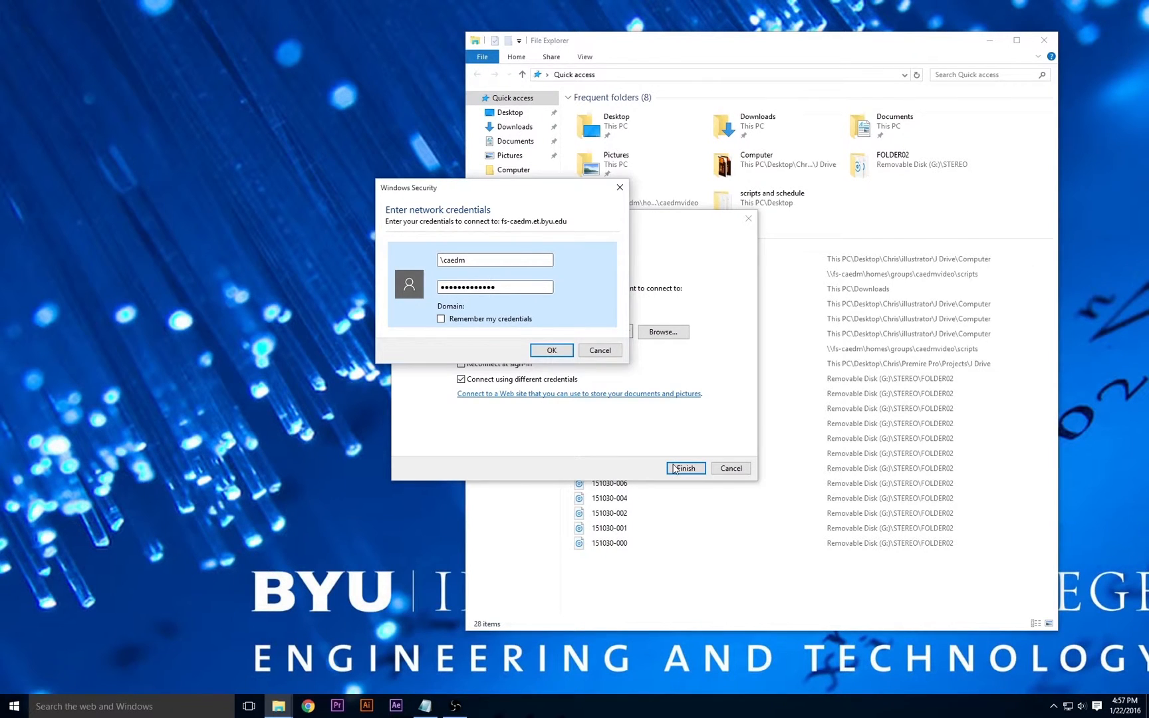
left_click(551, 350)
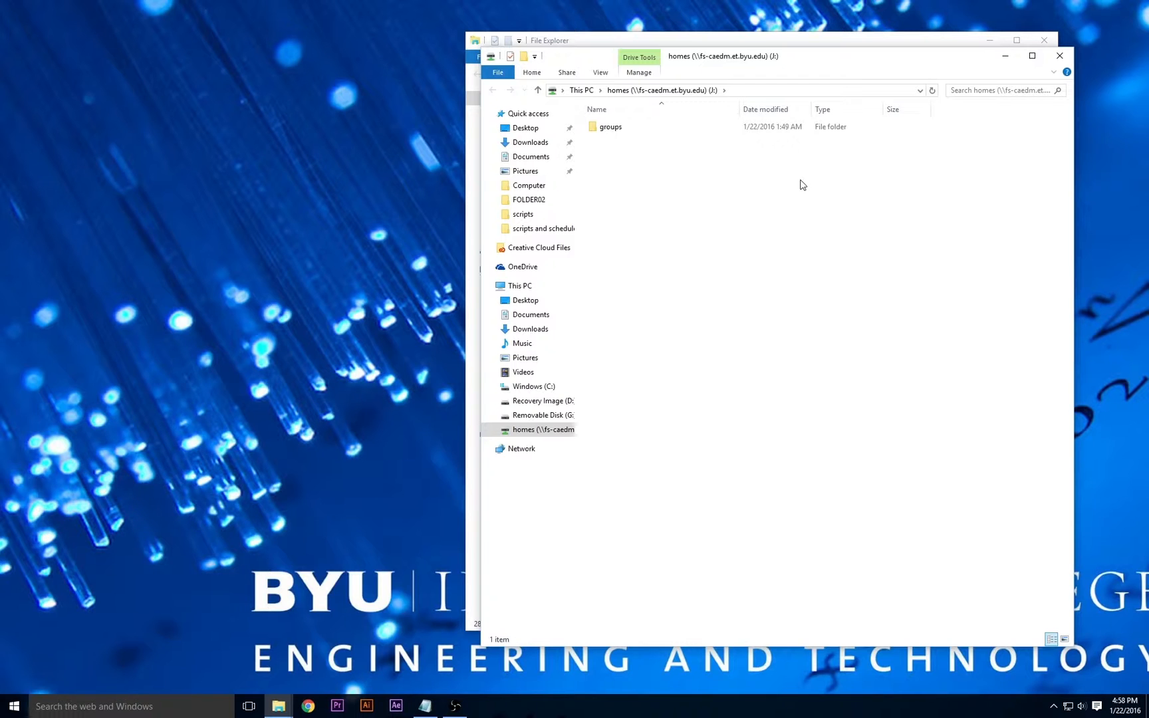
mouse_move(620, 246)
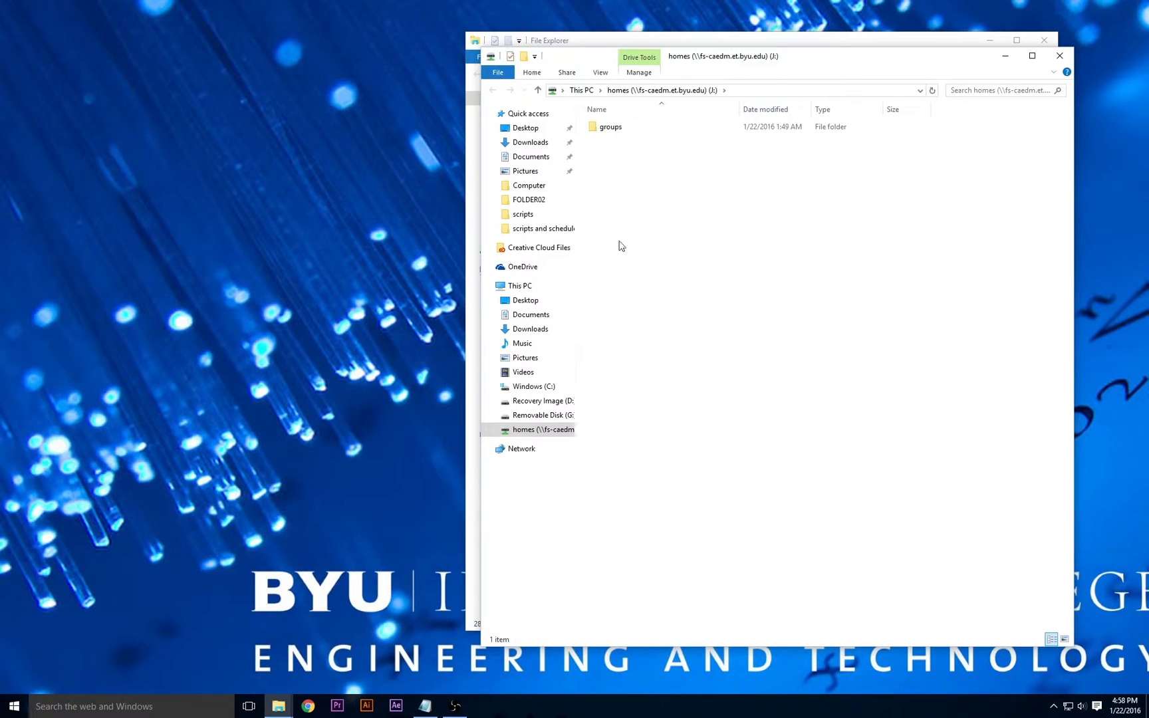
Step: Disconnect the homes (J:) network drive, confirming despite open files
right_click(518, 285)
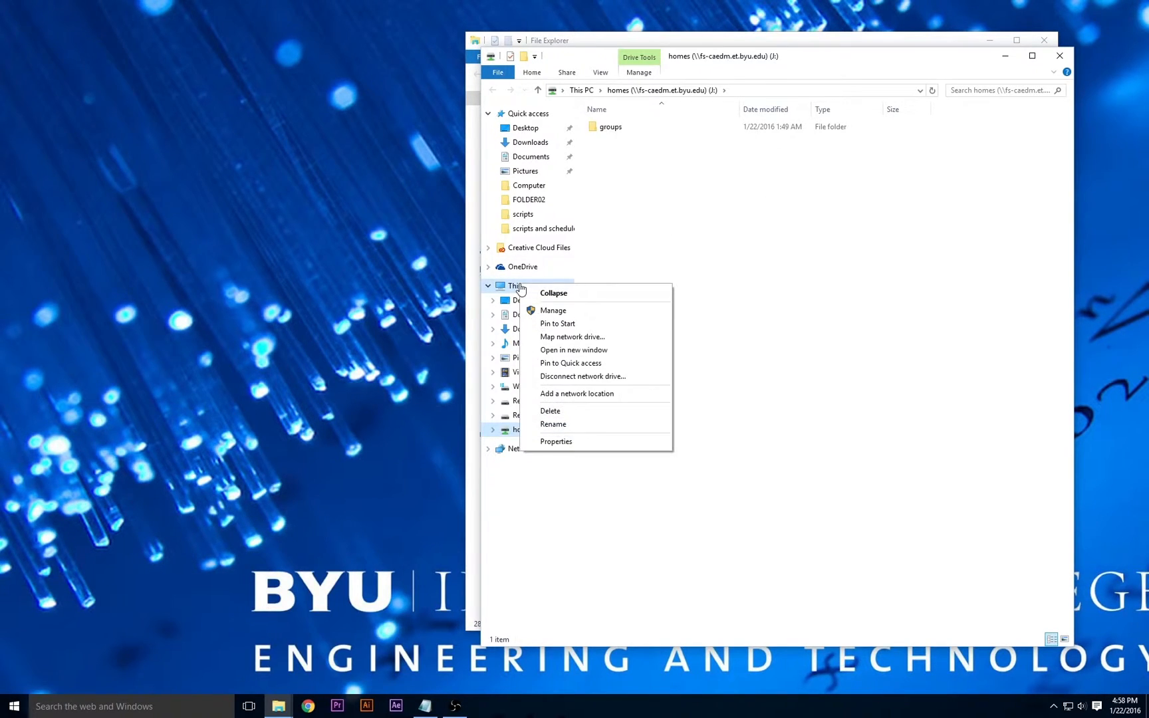
left_click(583, 377)
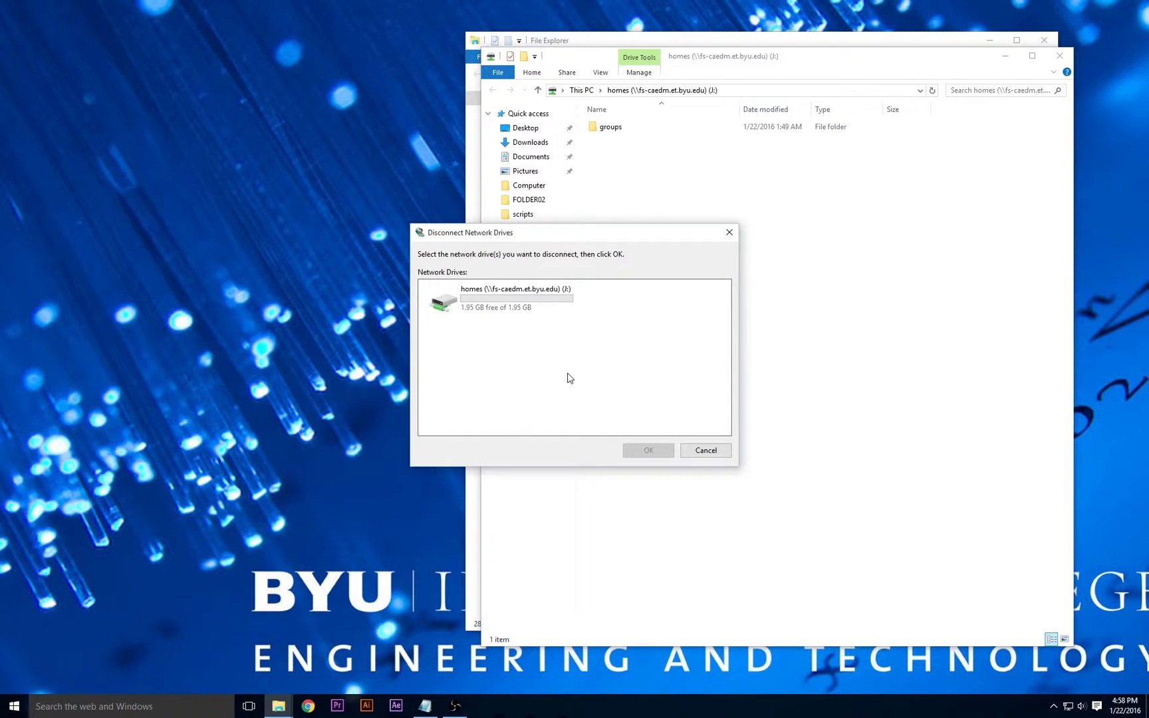
mouse_move(524, 295)
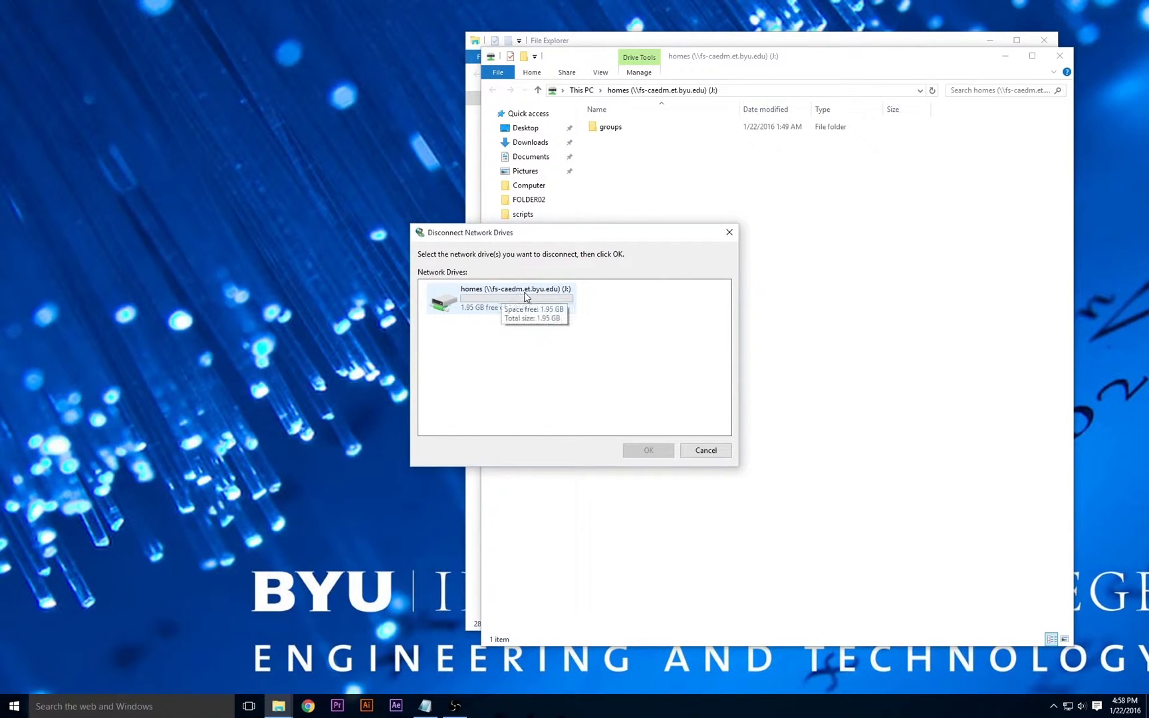
left_click(513, 297)
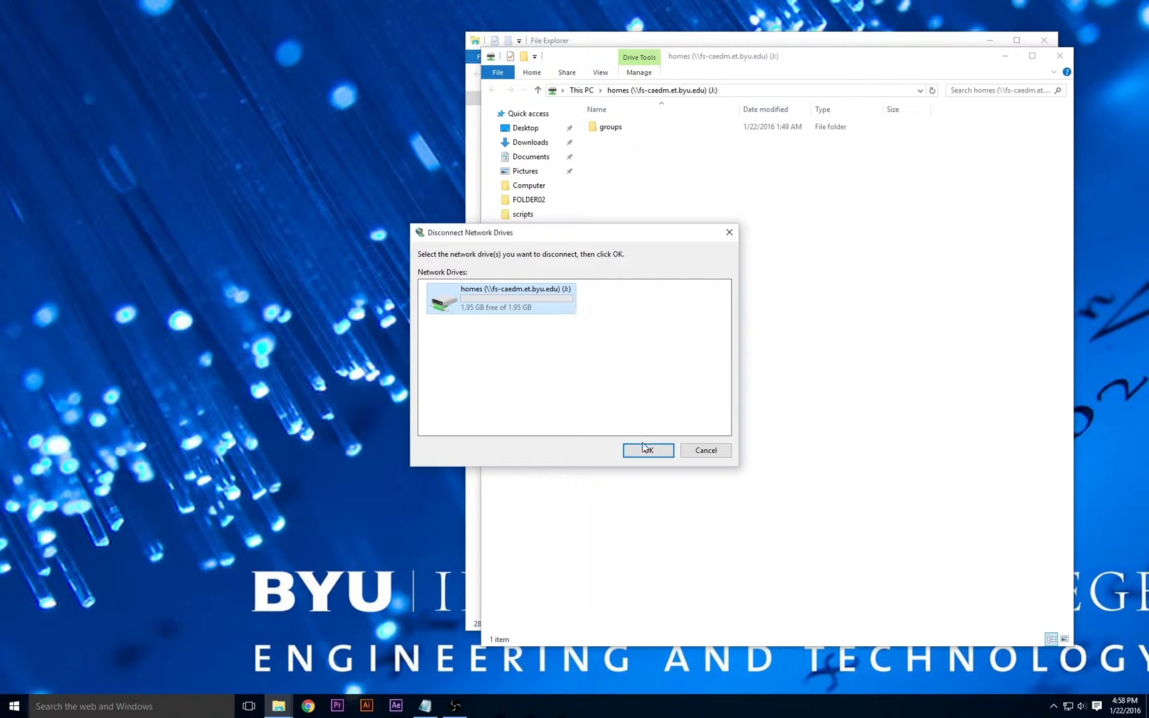
left_click(646, 450)
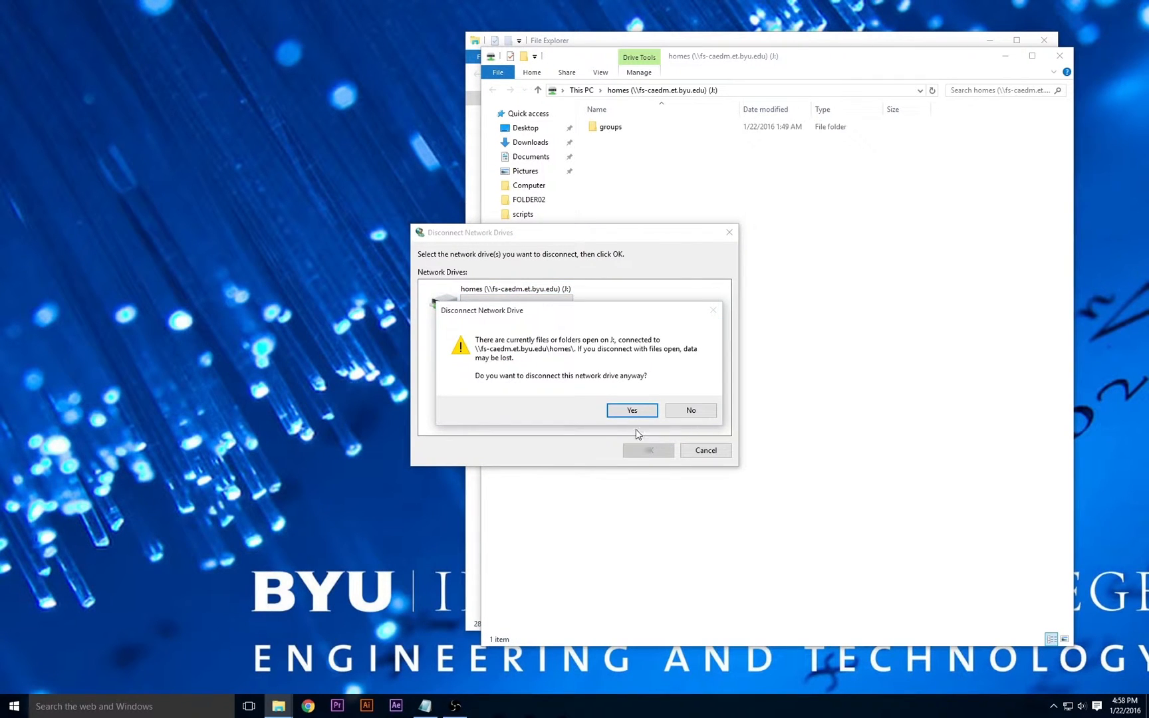
left_click(629, 409)
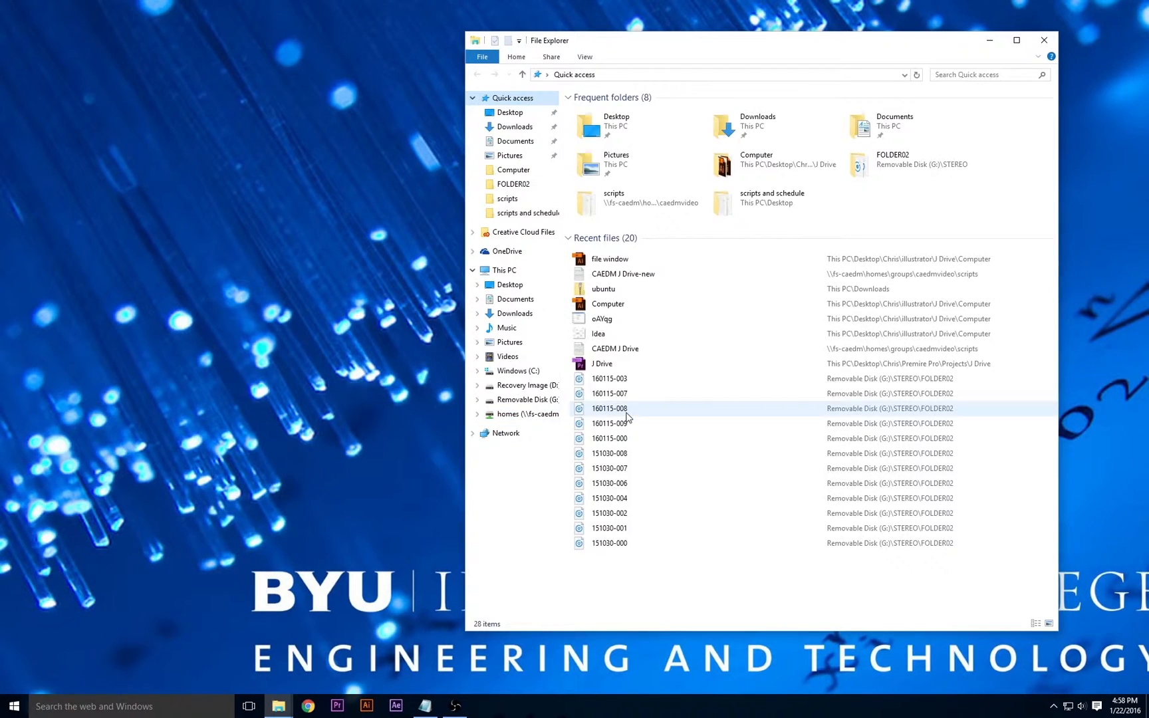
left_click(307, 706)
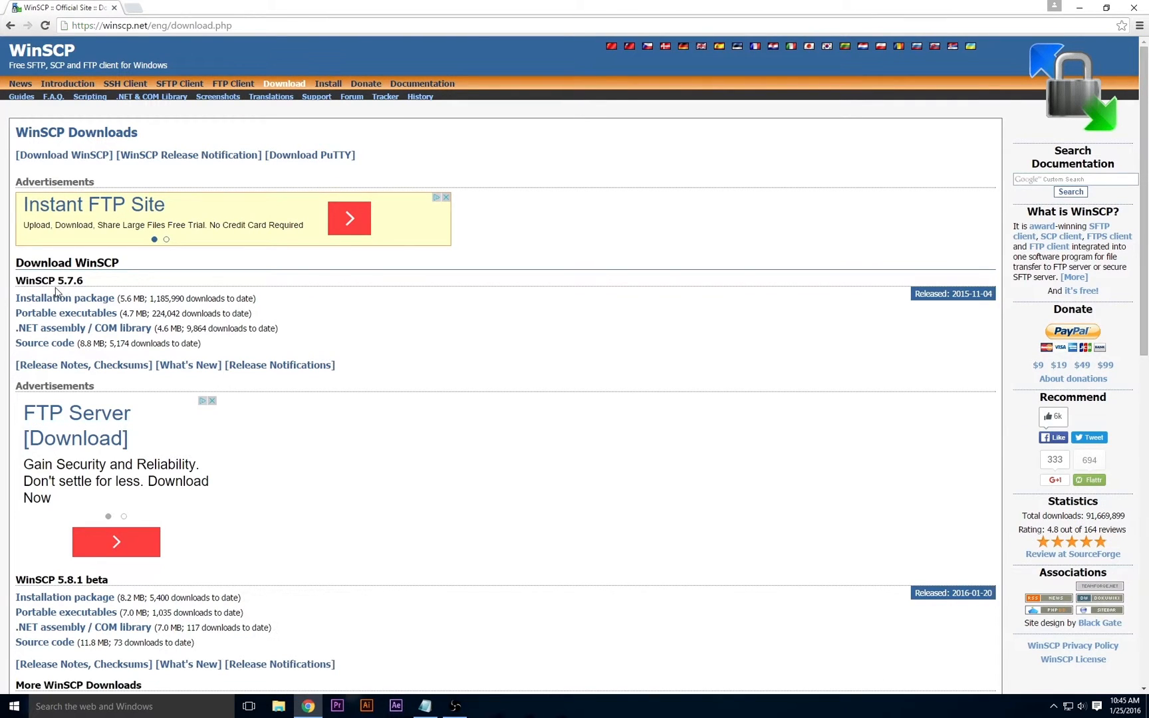
Step: Download the WinSCP 5.7.6 installation package and run winscp576setup.exe
left_click(64, 298)
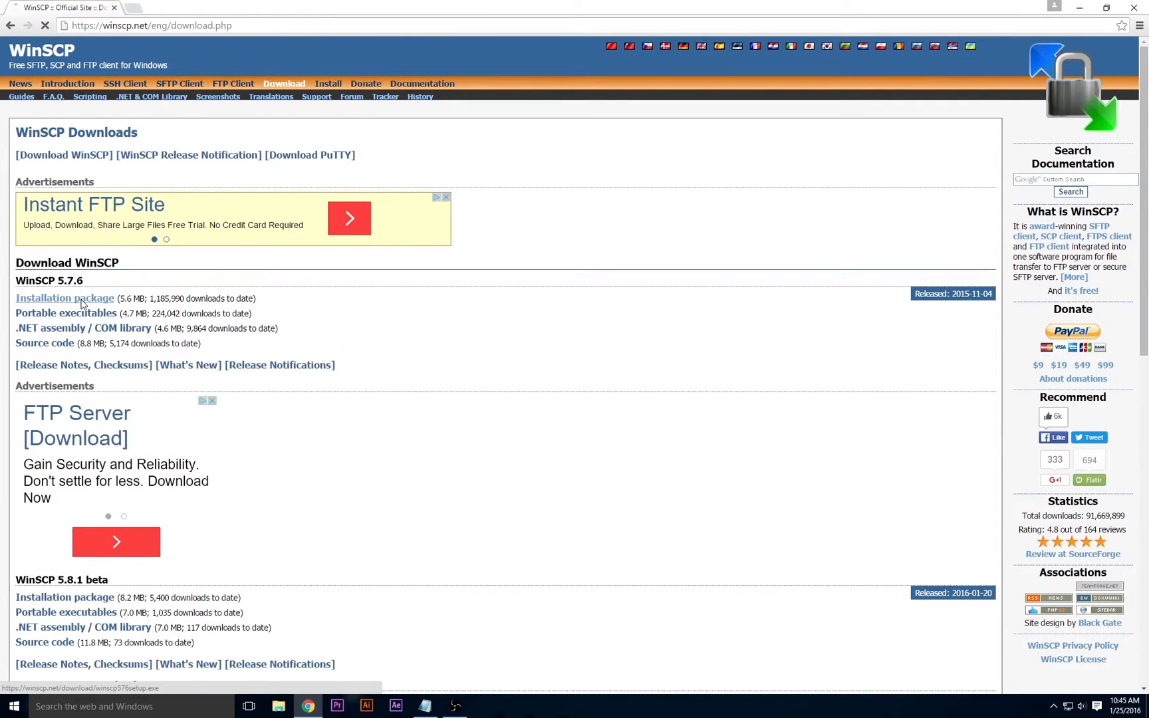
left_click(64, 298)
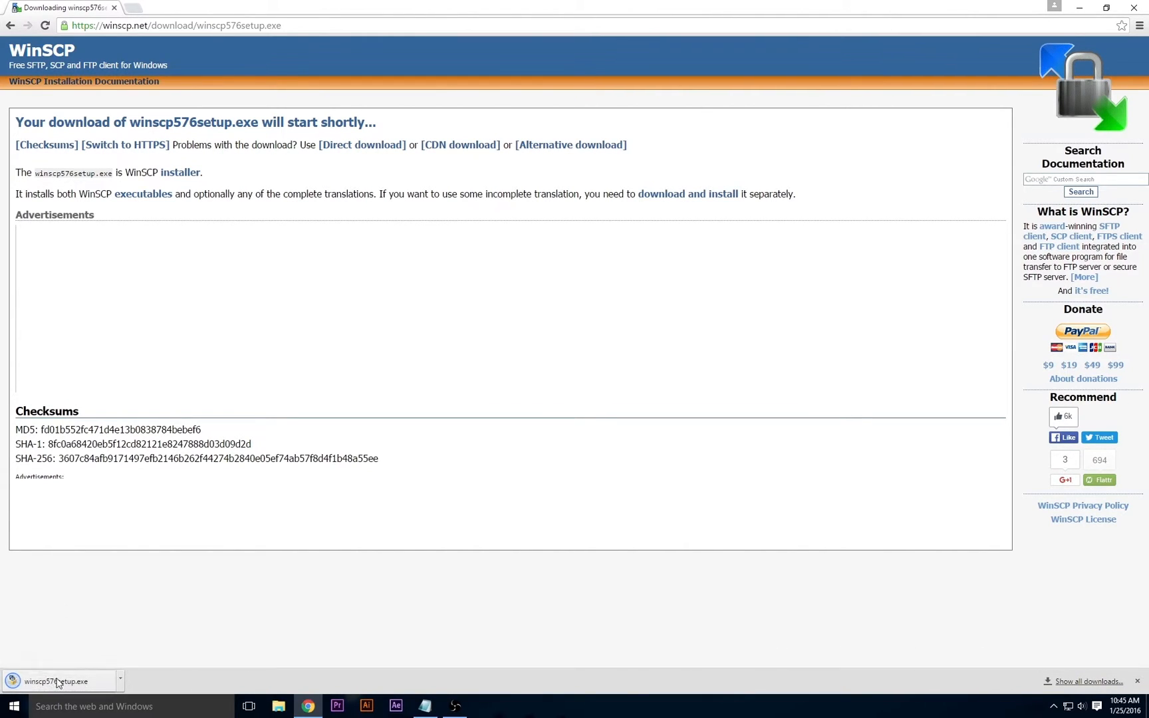
left_click(56, 681)
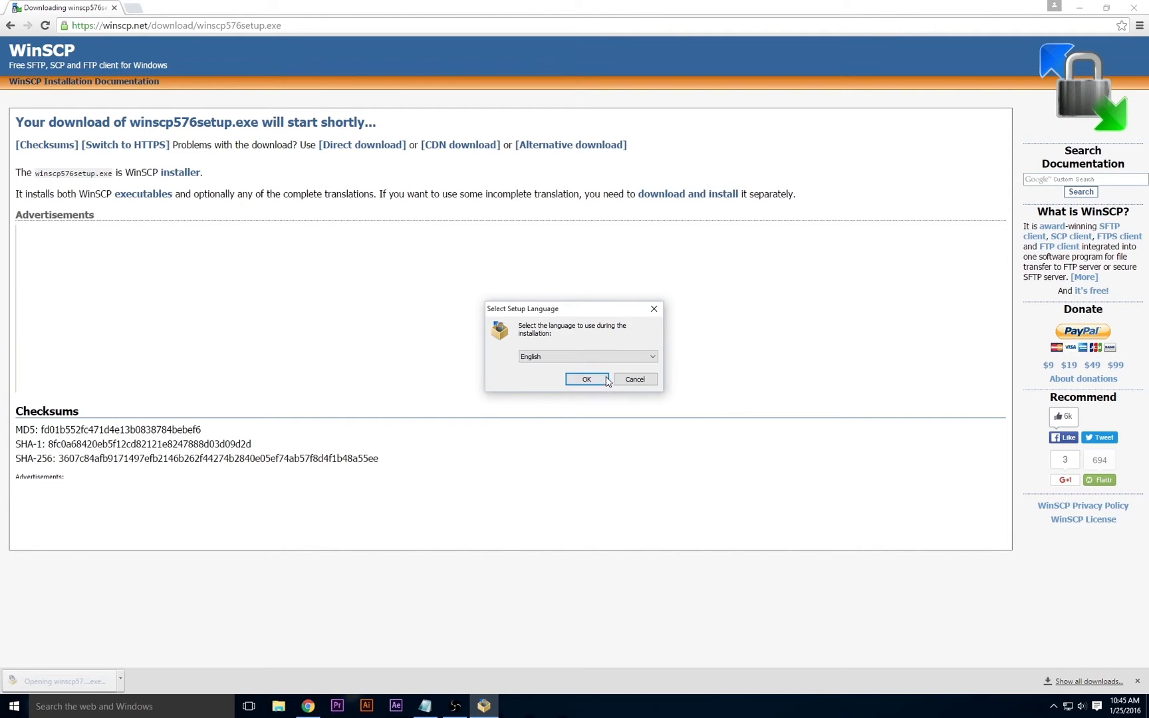
Step: Install WinSCP in English with Typical setup and Commander interface, then finish and launch it
left_click(585, 379)
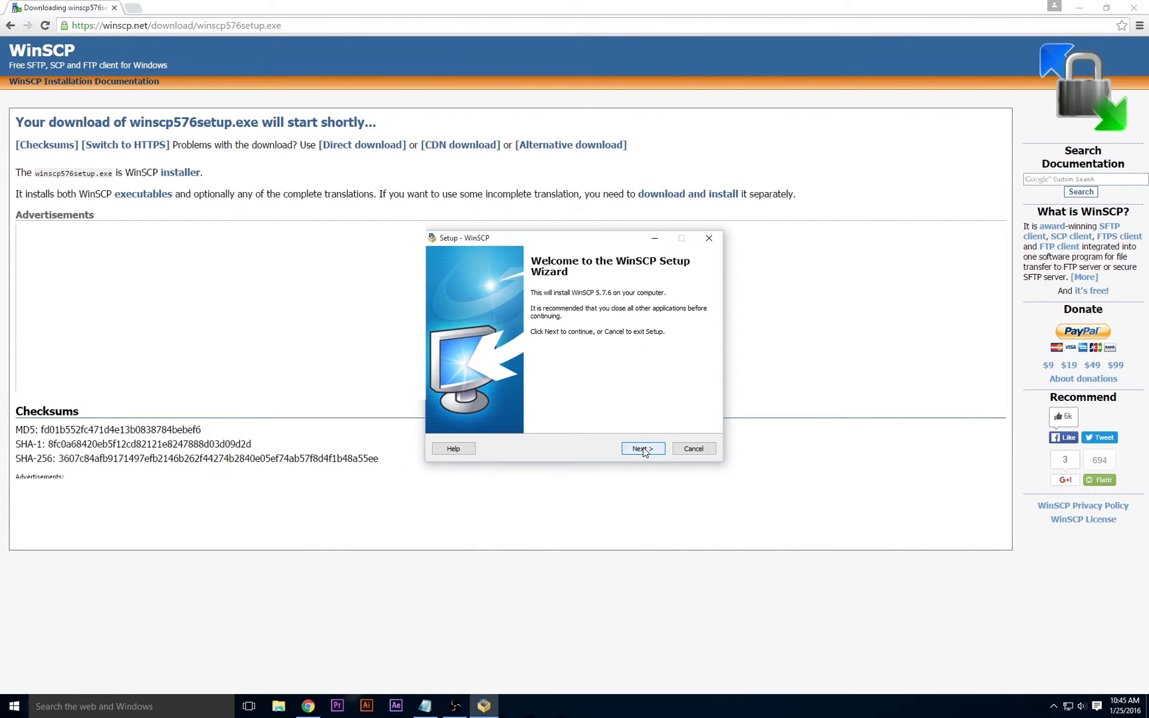
left_click(642, 448)
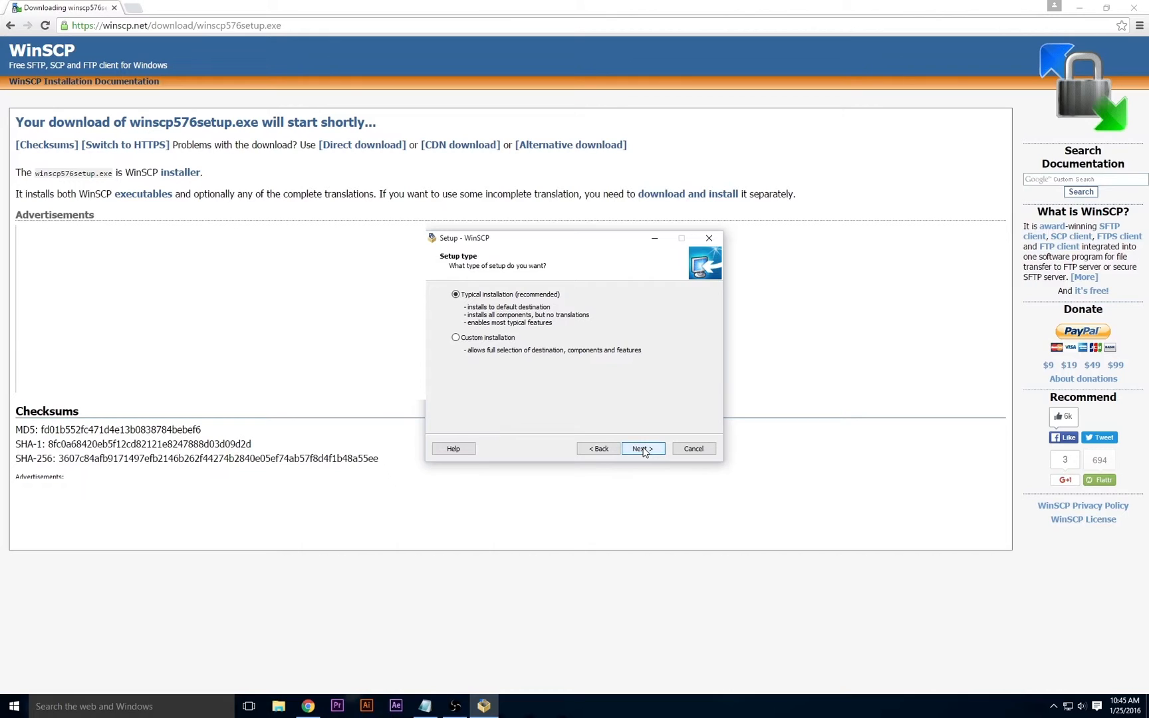
left_click(641, 449)
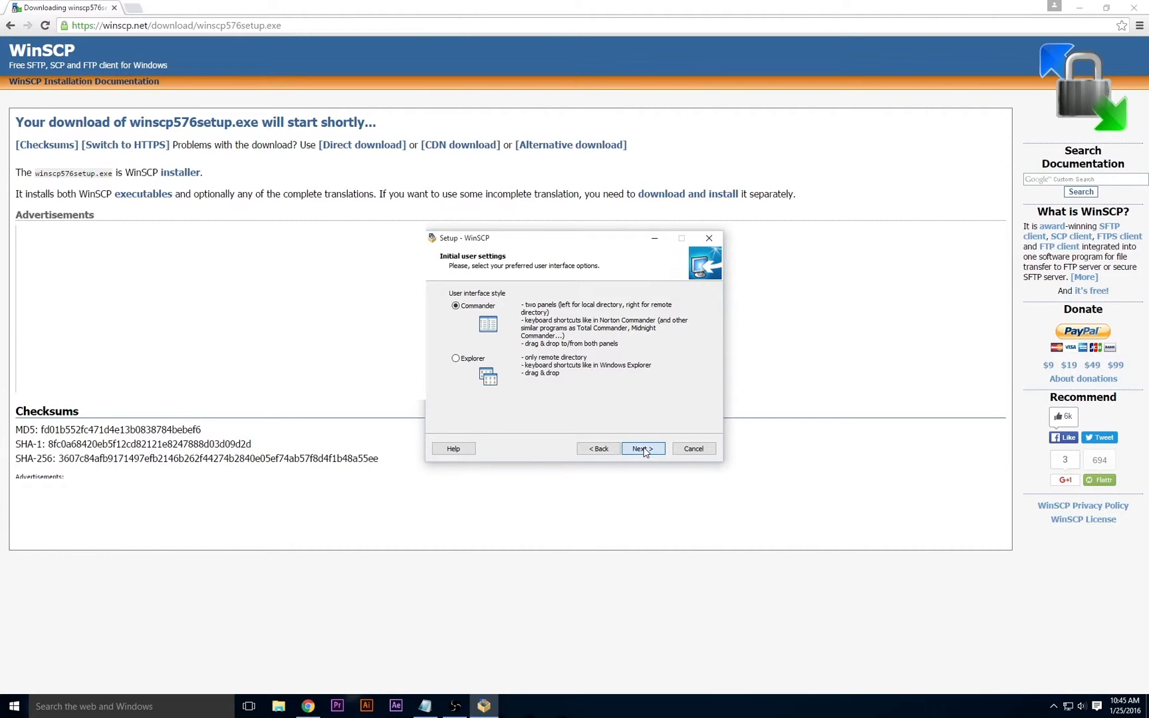
left_click(638, 448)
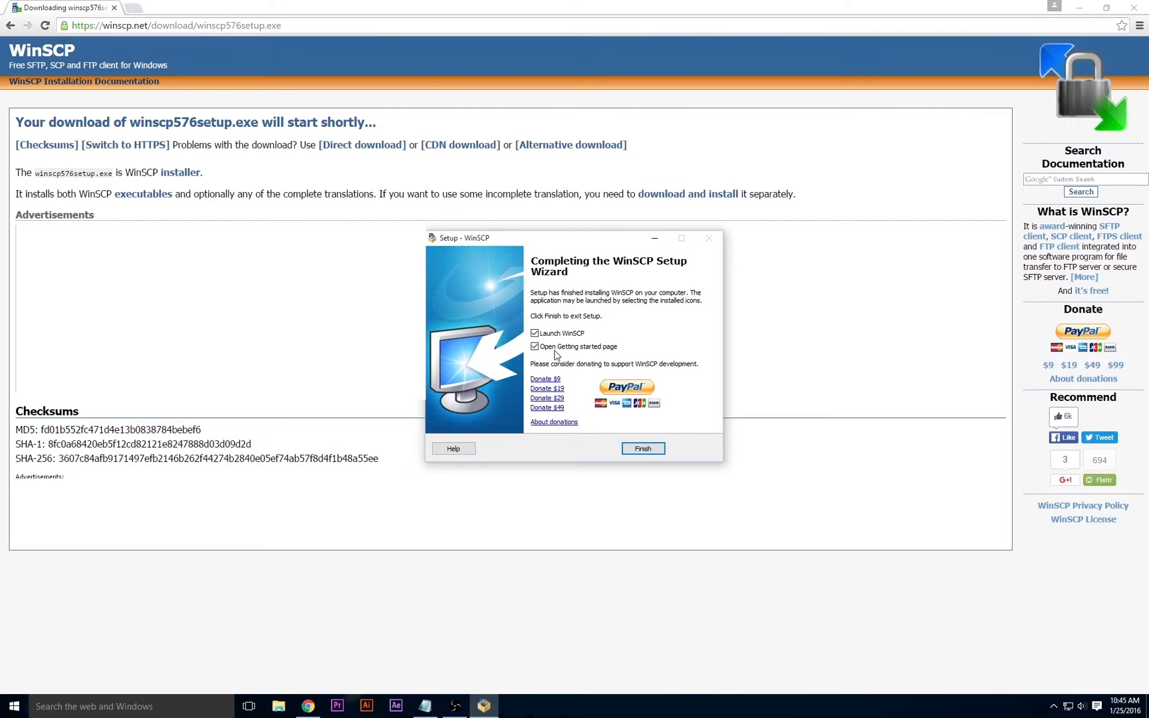
left_click(642, 448)
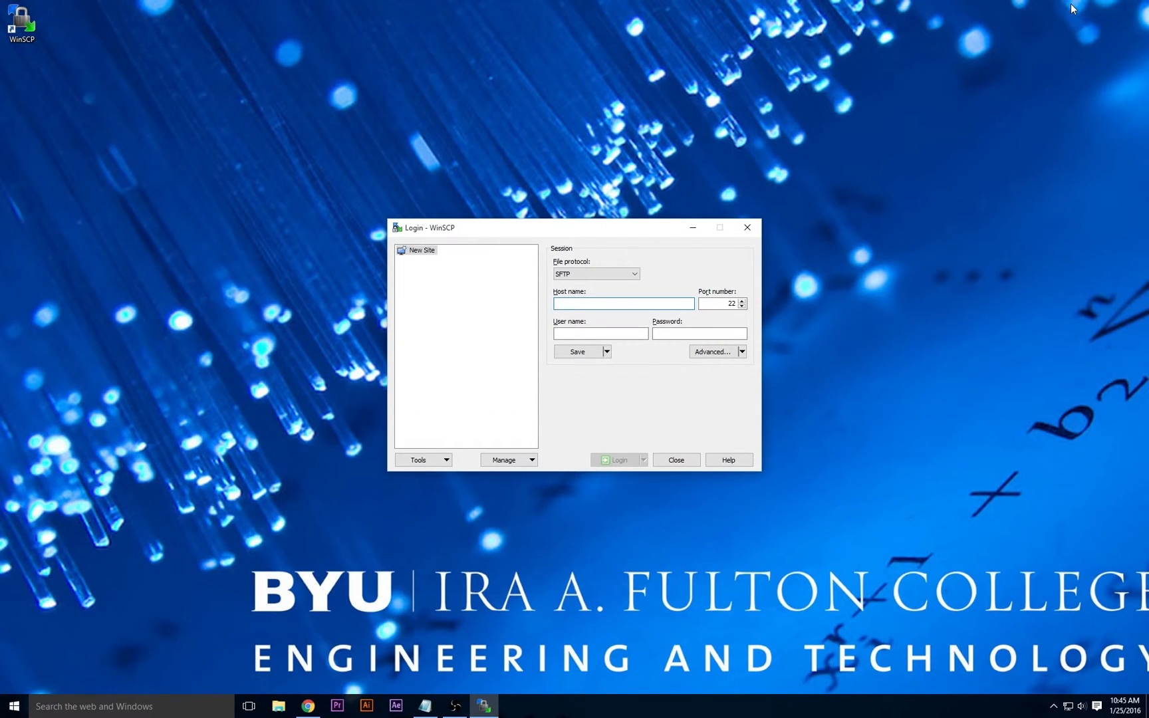
Step: Log in over SFTP to sftp.et.byu.edu with user name and password, trusting the server's host key
type("sftp.e")
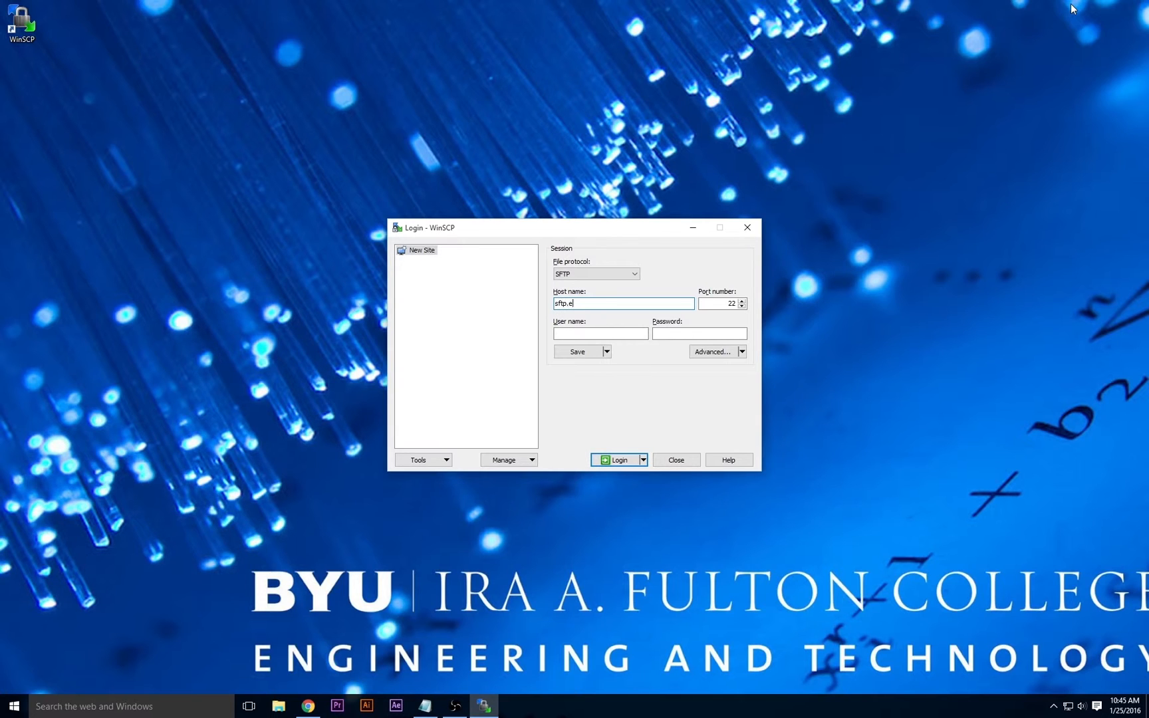
type("t.byu.edu")
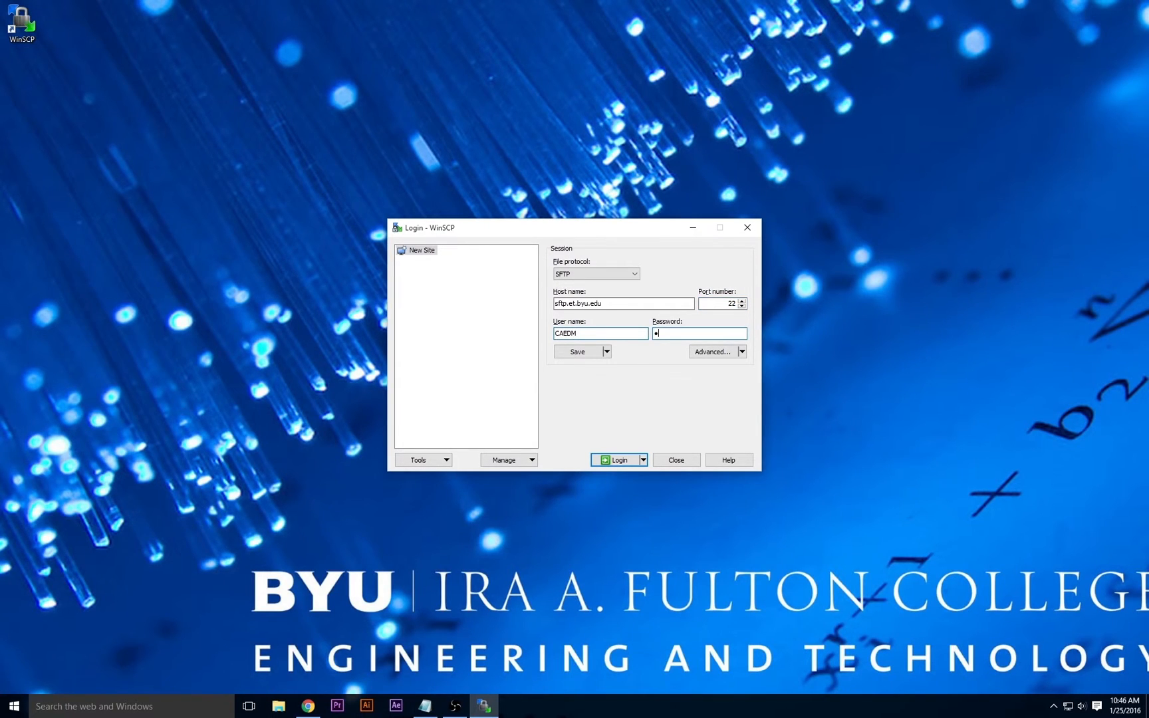
type("password")
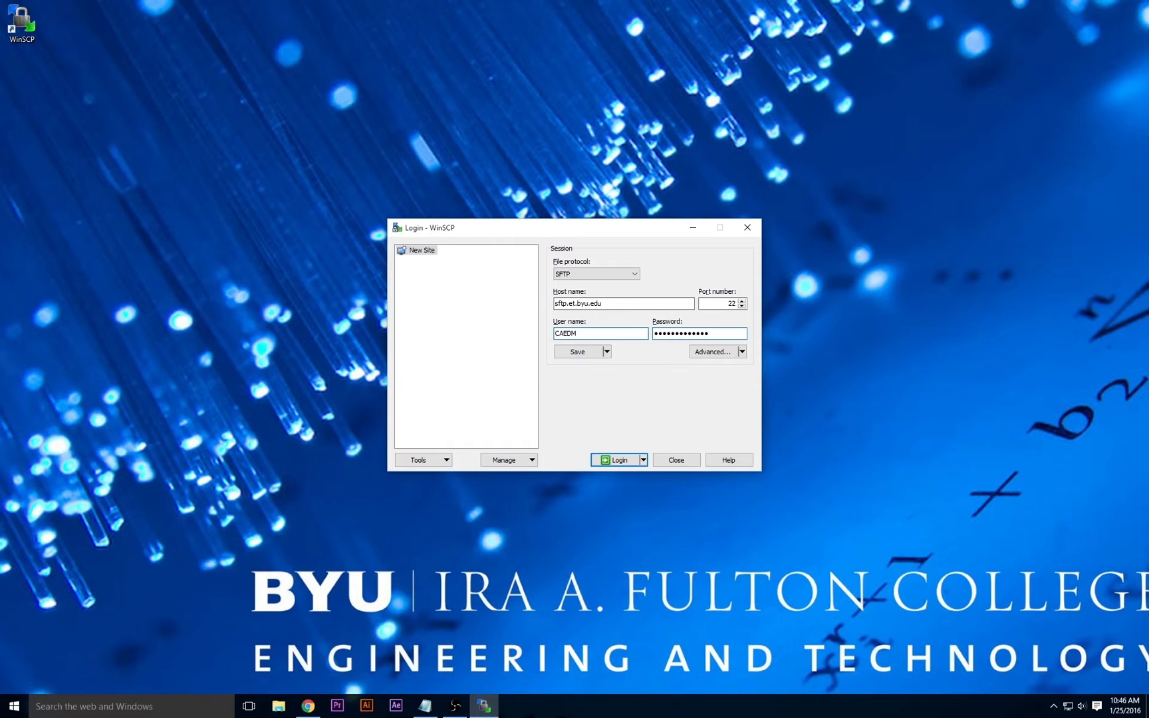
left_click(633, 274)
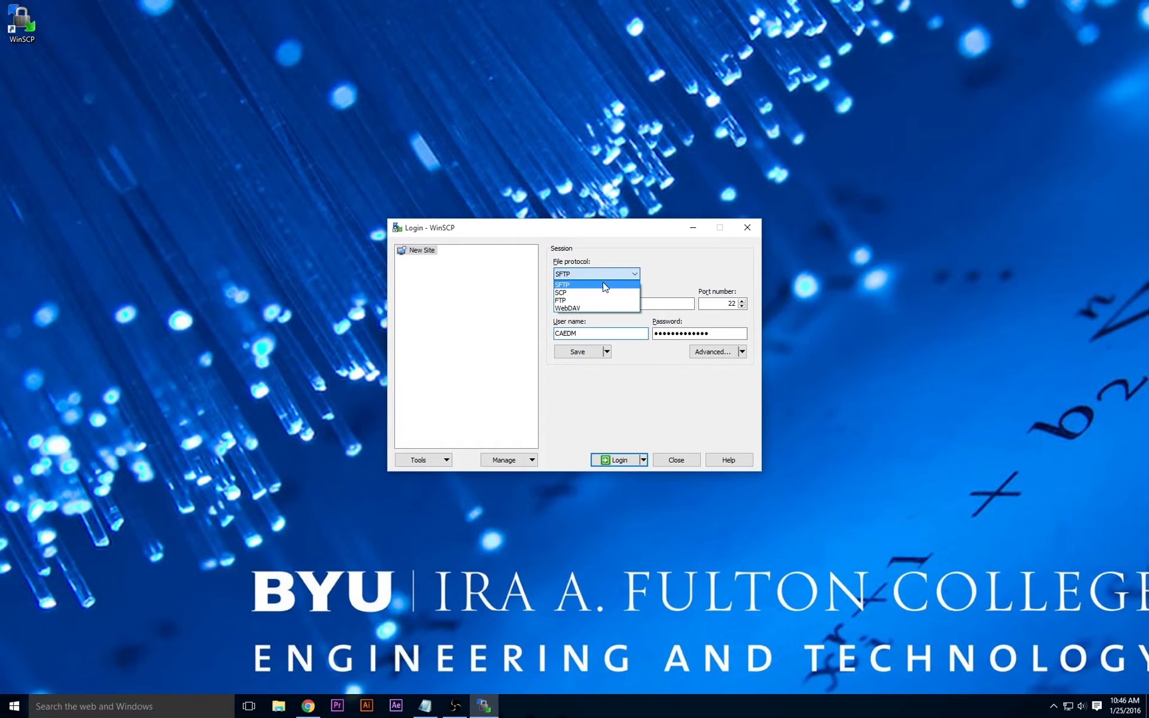
mouse_move(593, 293)
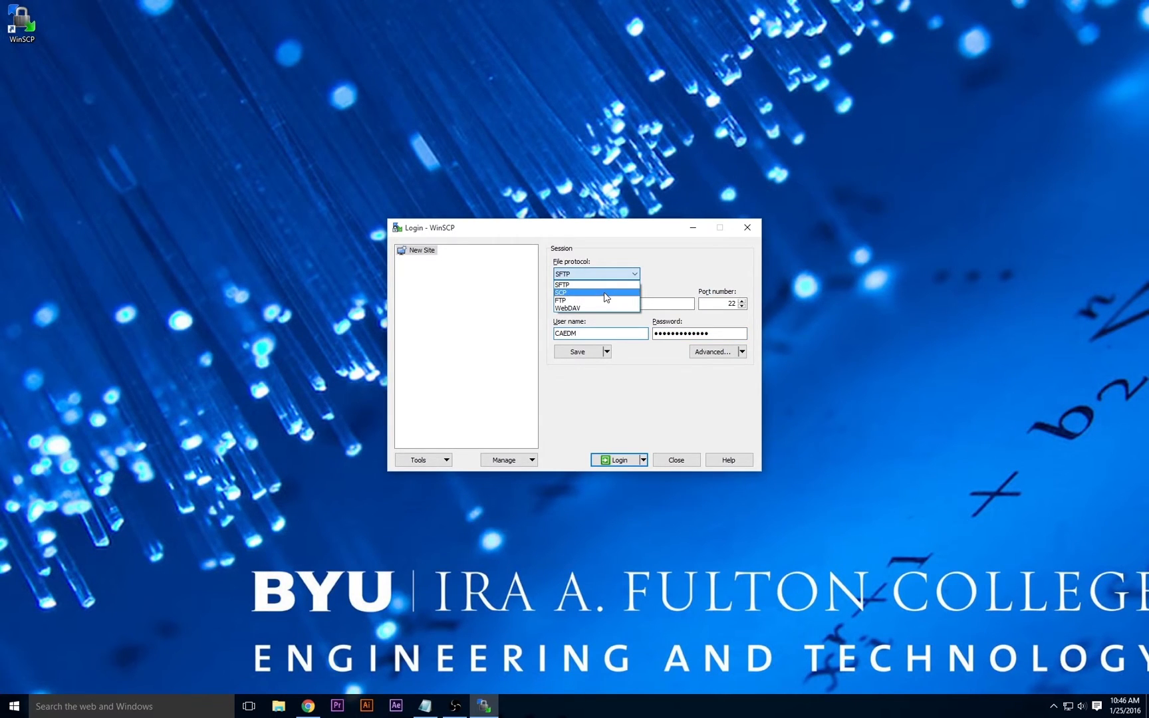
left_click(561, 284)
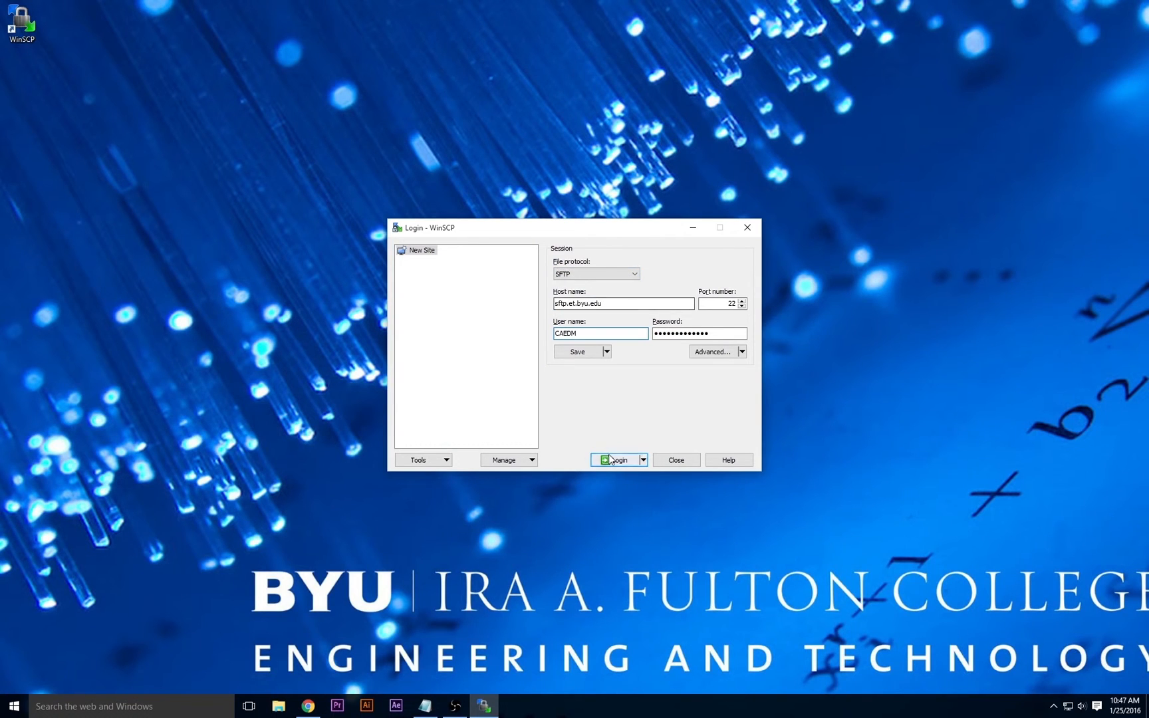
left_click(618, 459)
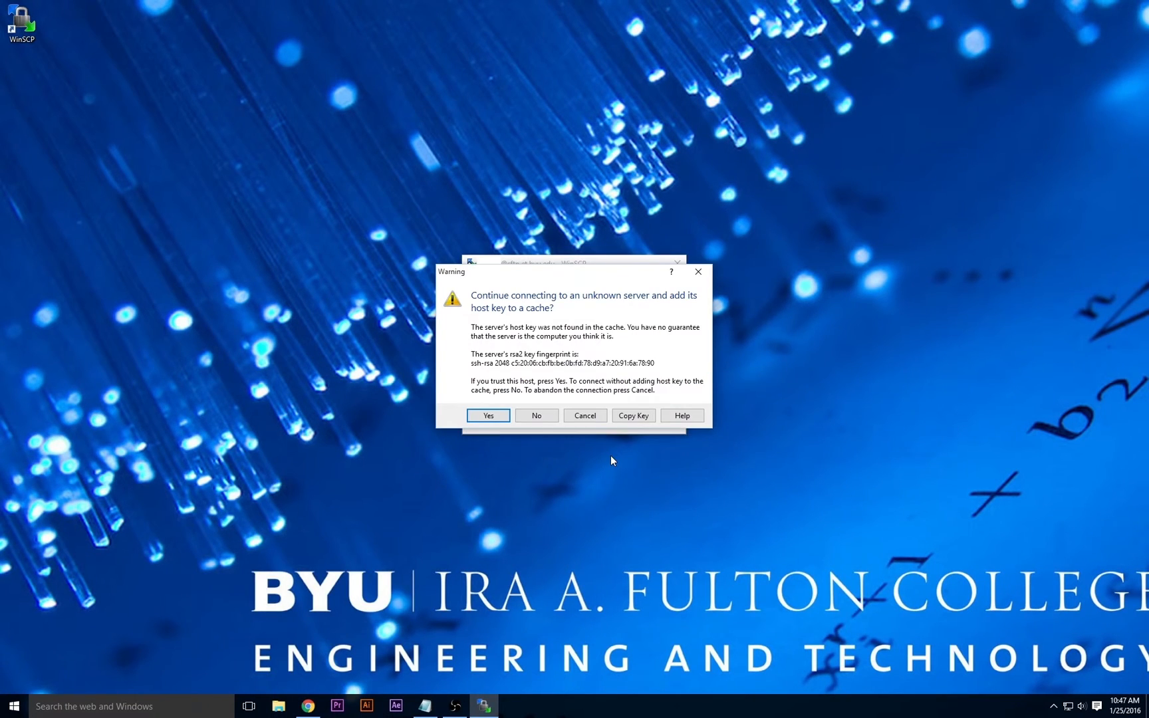
left_click(487, 415)
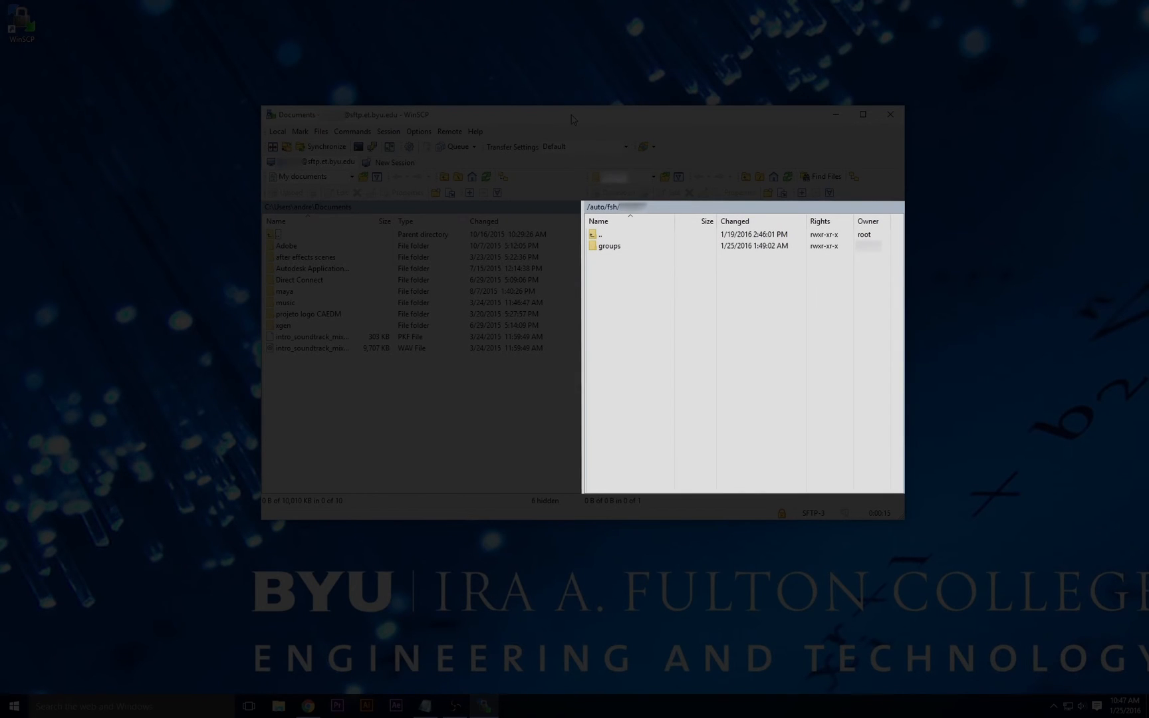
Step: Browse into groups/caedmvideo on the remote side, then quit via Commands > Quit
left_click(609, 247)
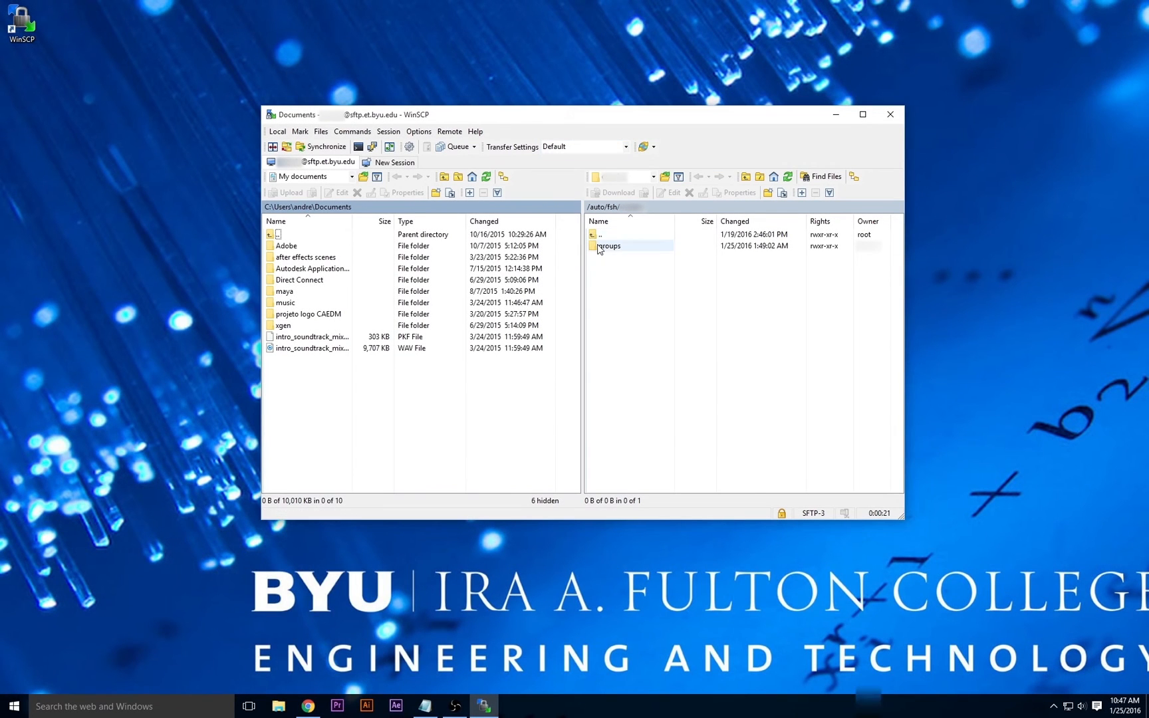
double_click(609, 247)
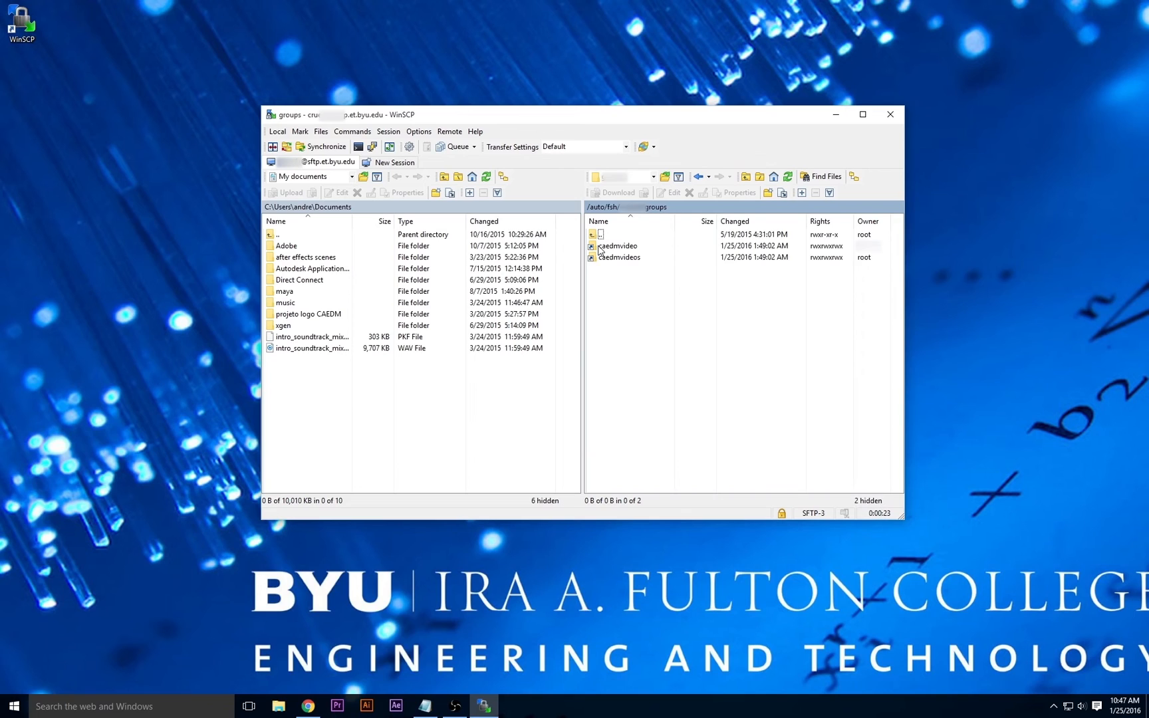
double_click(619, 247)
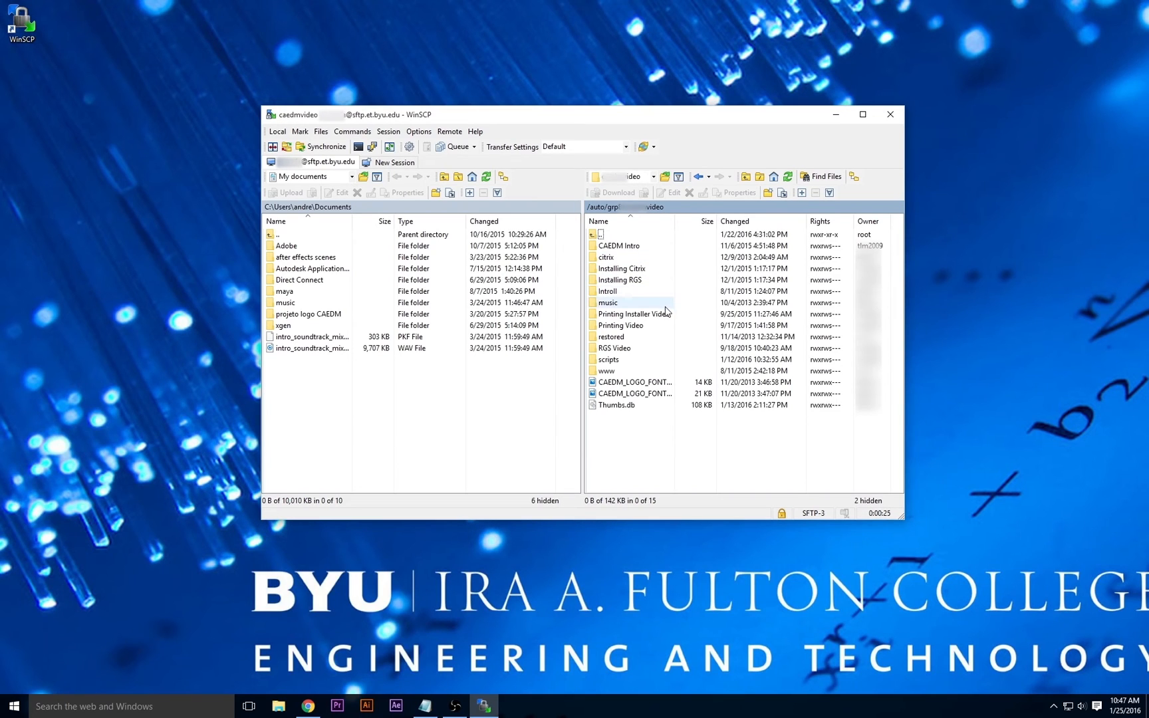
mouse_move(622, 246)
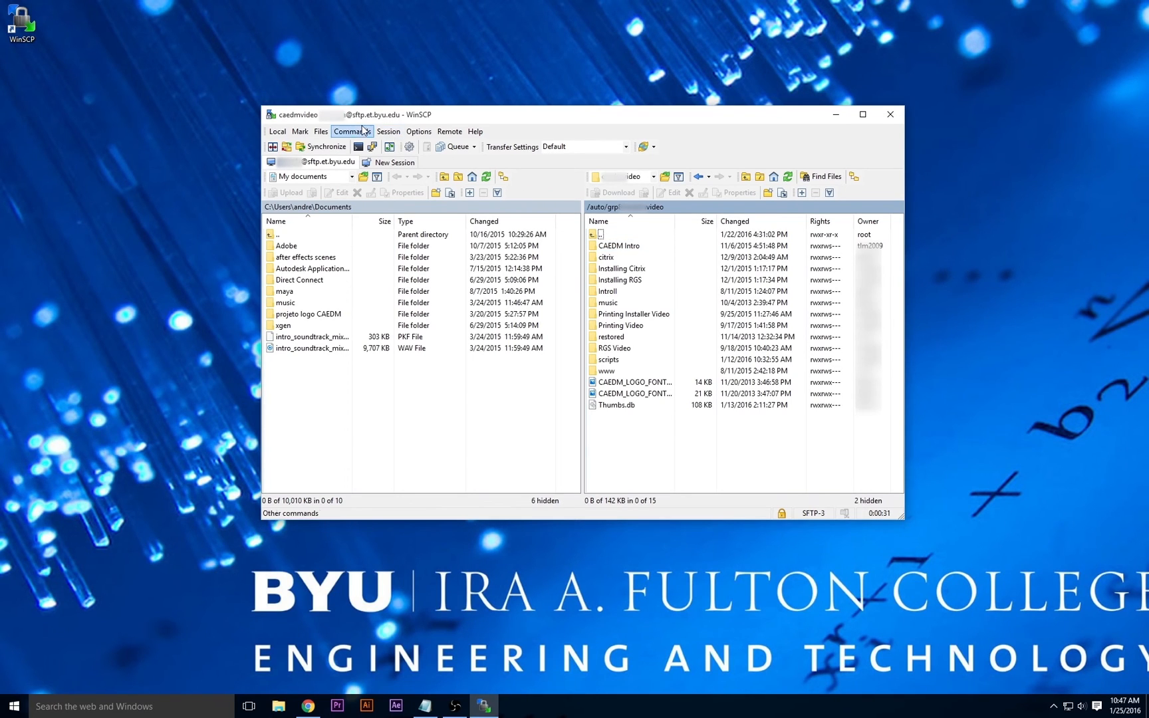
left_click(351, 132)
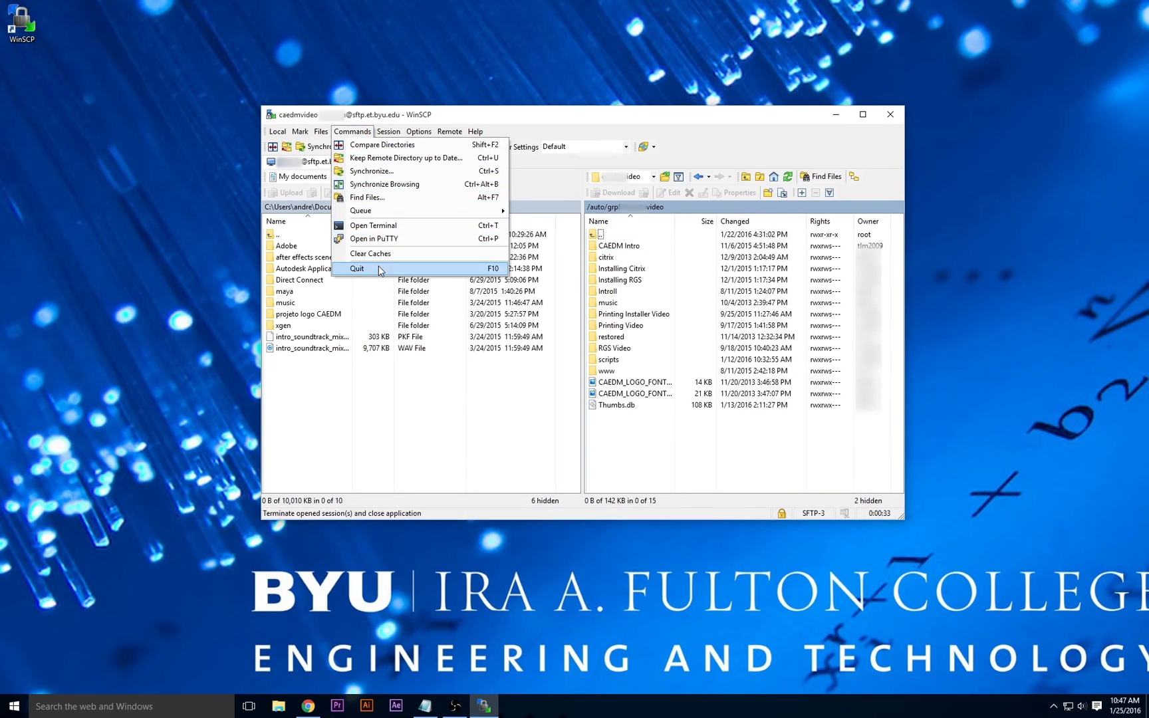
left_click(357, 269)
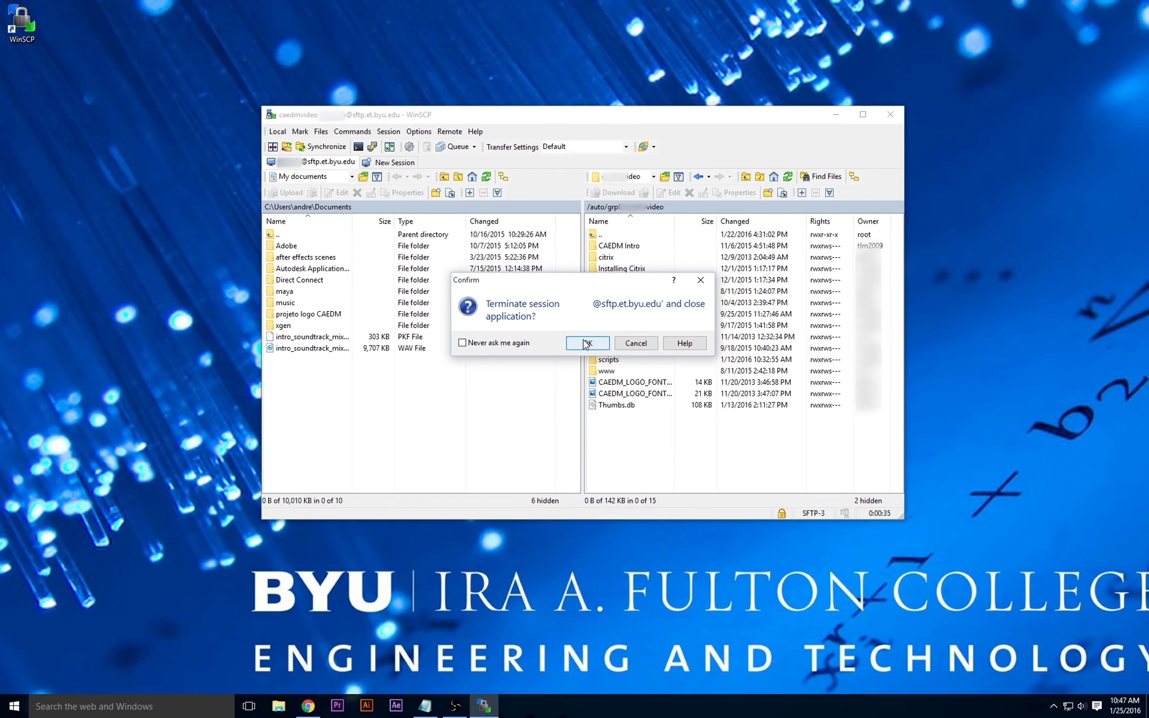